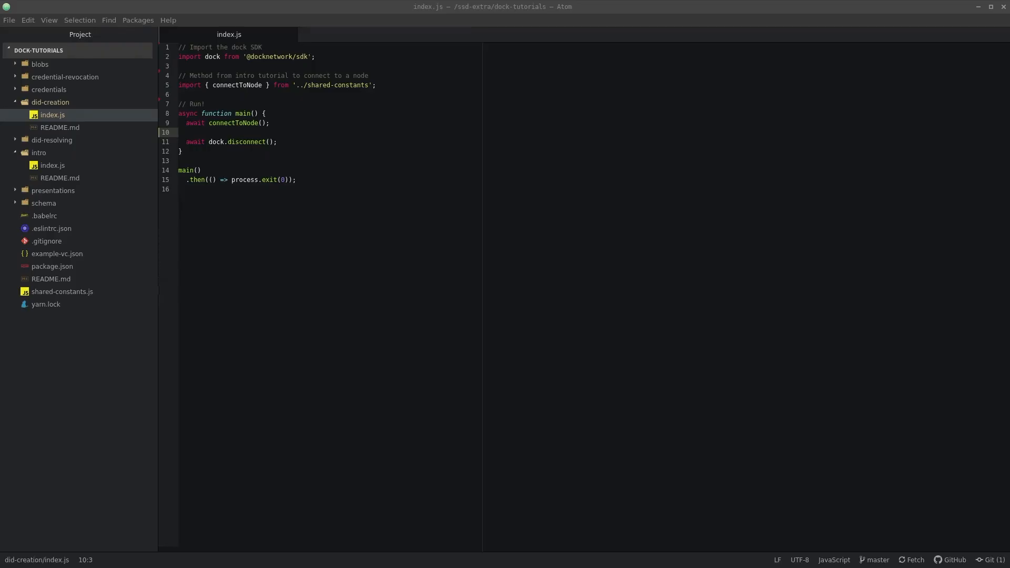
Import createNewDockDID and createKeyDetail from the Dock SDK did utilities
click(179, 94)
text(import {)
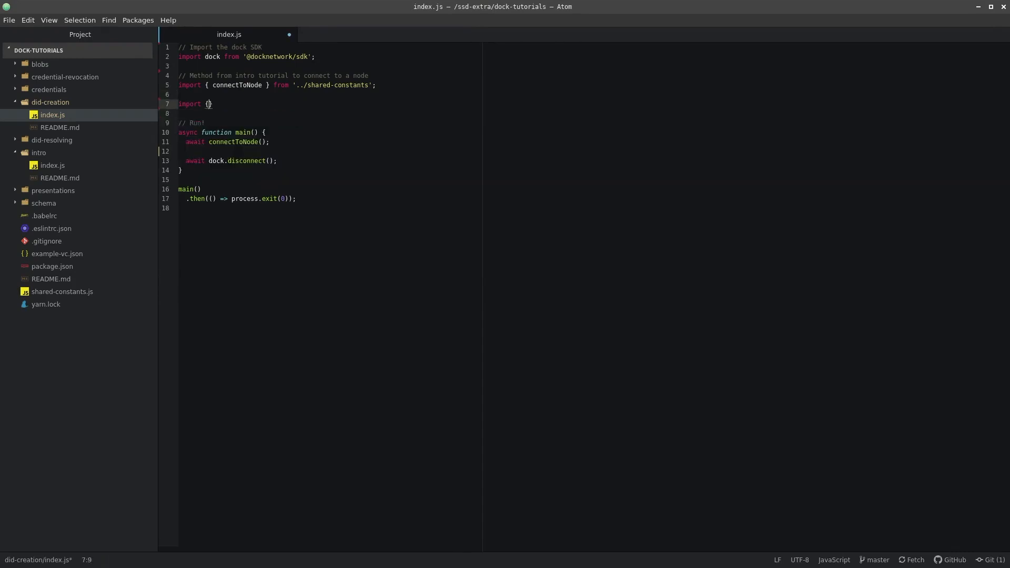
text(createNewDOc)
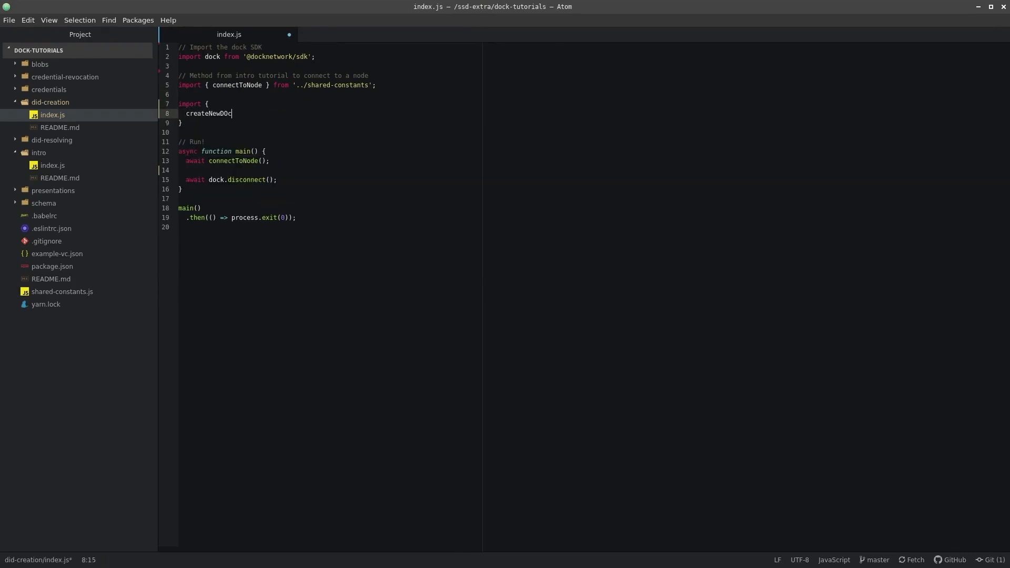
text(kDID)
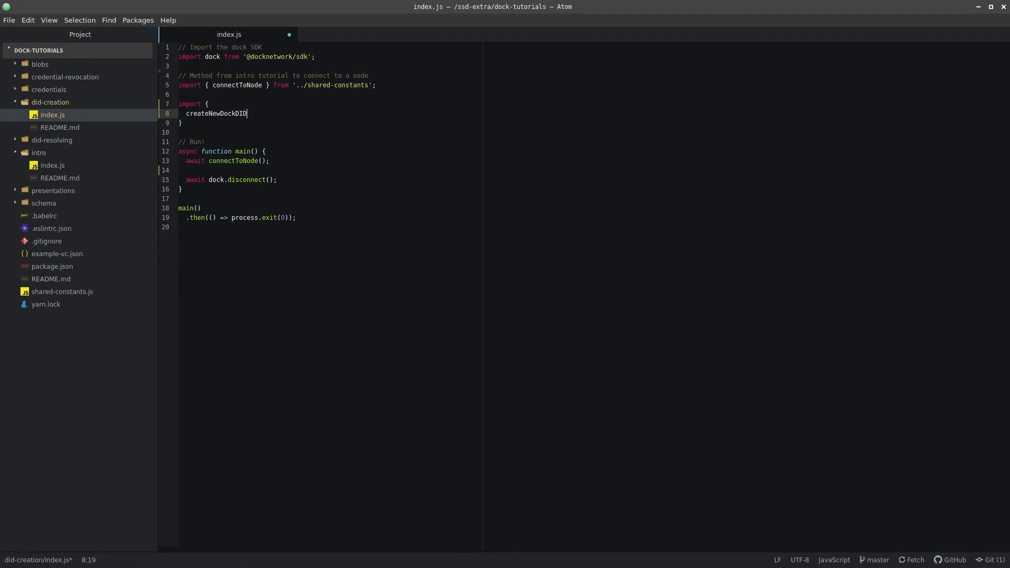
text(,)
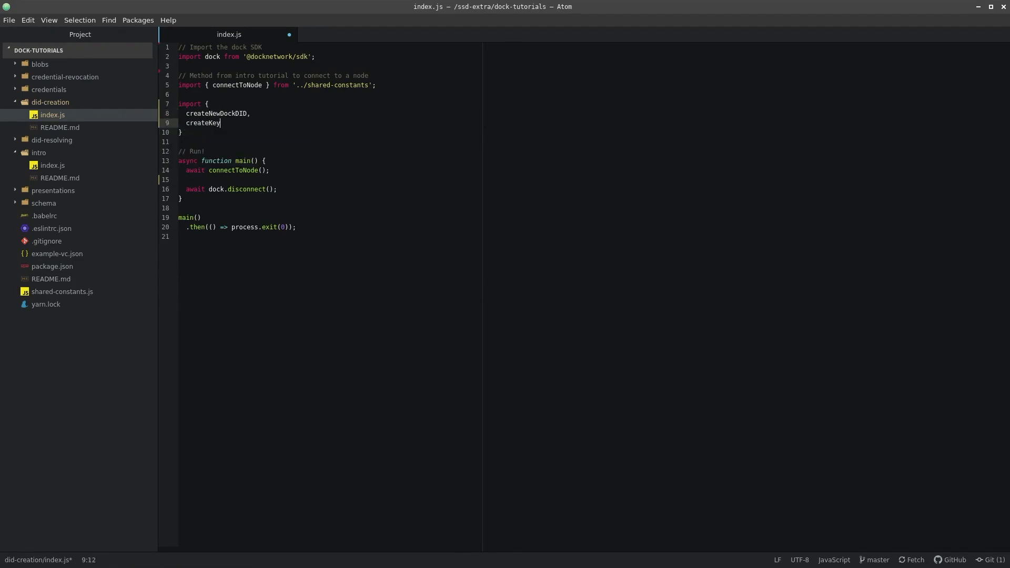
text(Detail,)
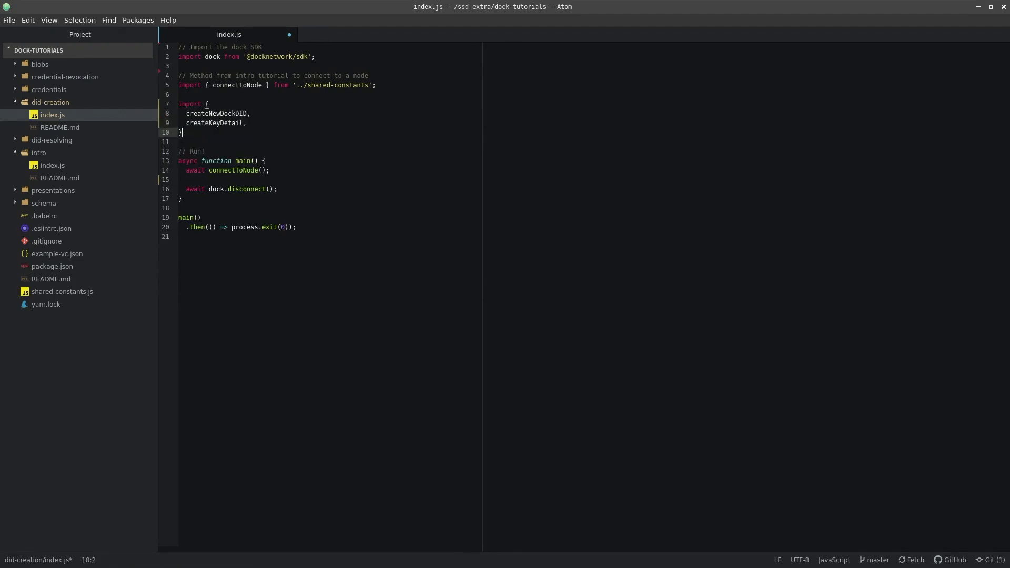
text(from '@docknetwork/sdk/utils/did';)
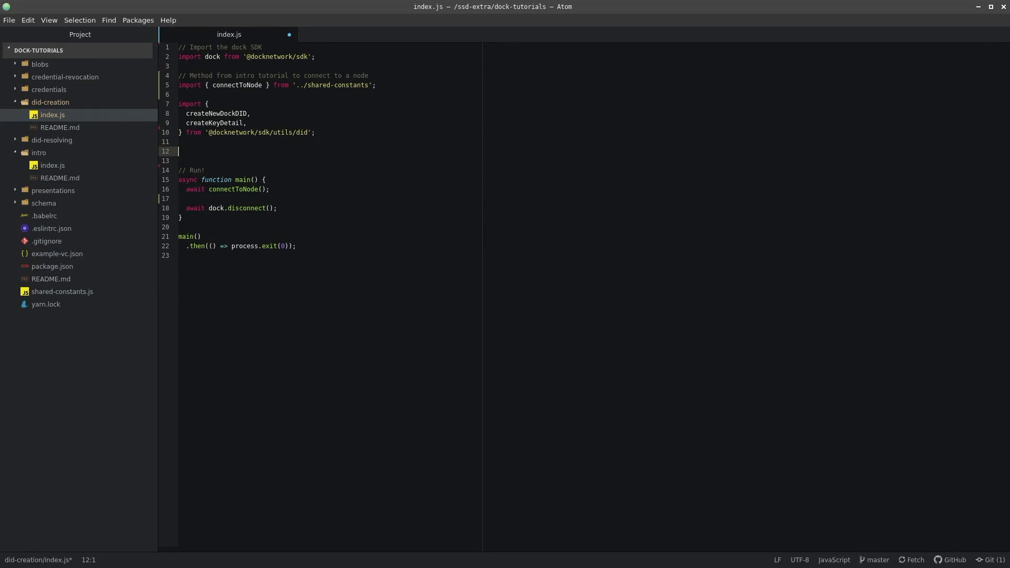
text(import {  })
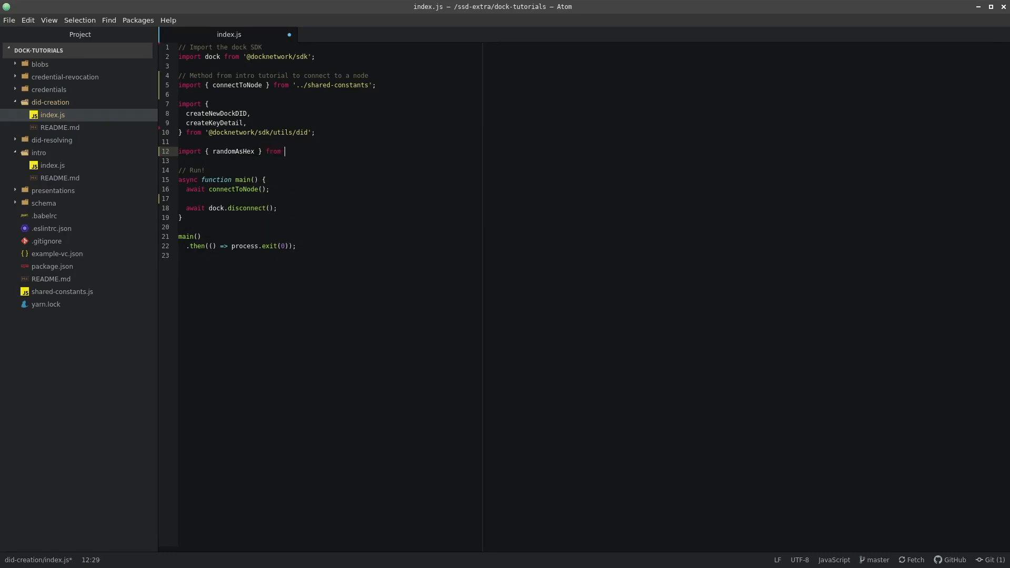
text('@polkadot')
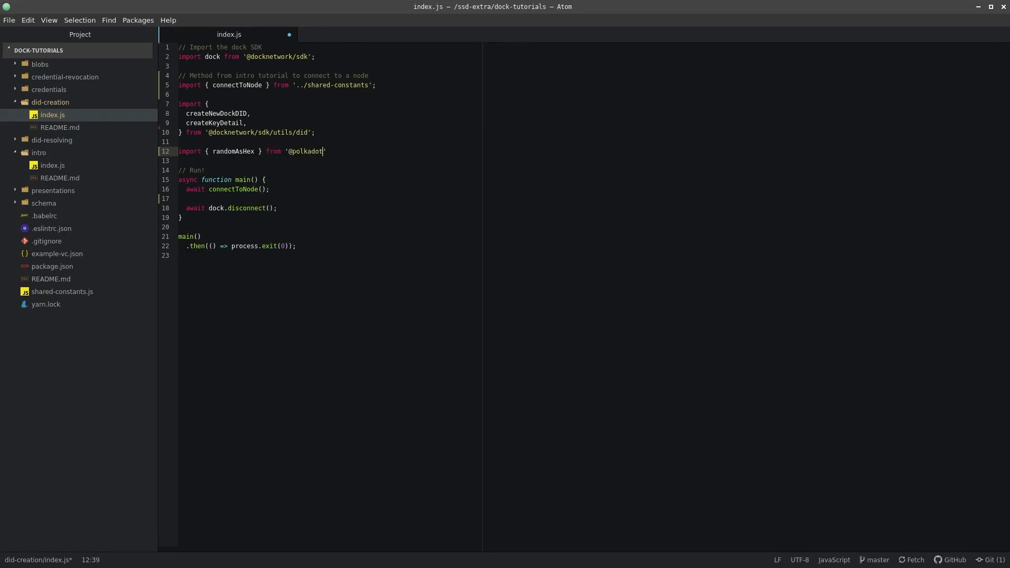
text(/util-crypto)
text(im)
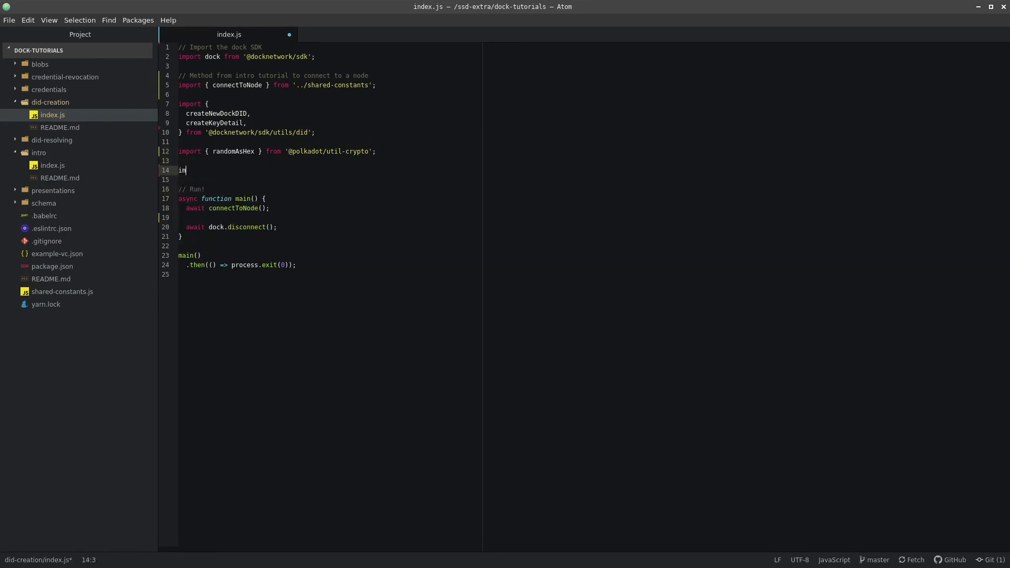
text(port {  })
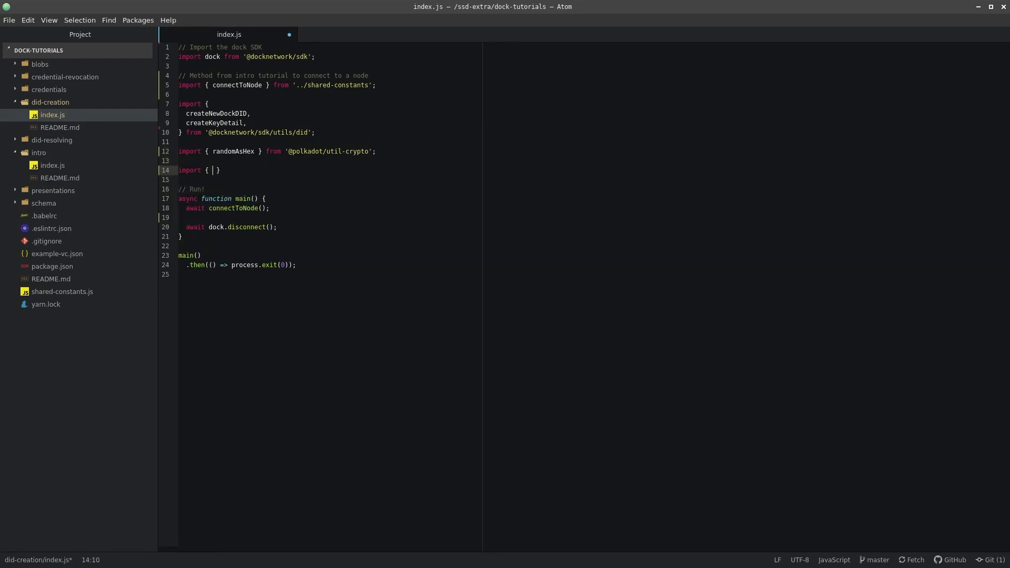
text(getPublicKeyFro)
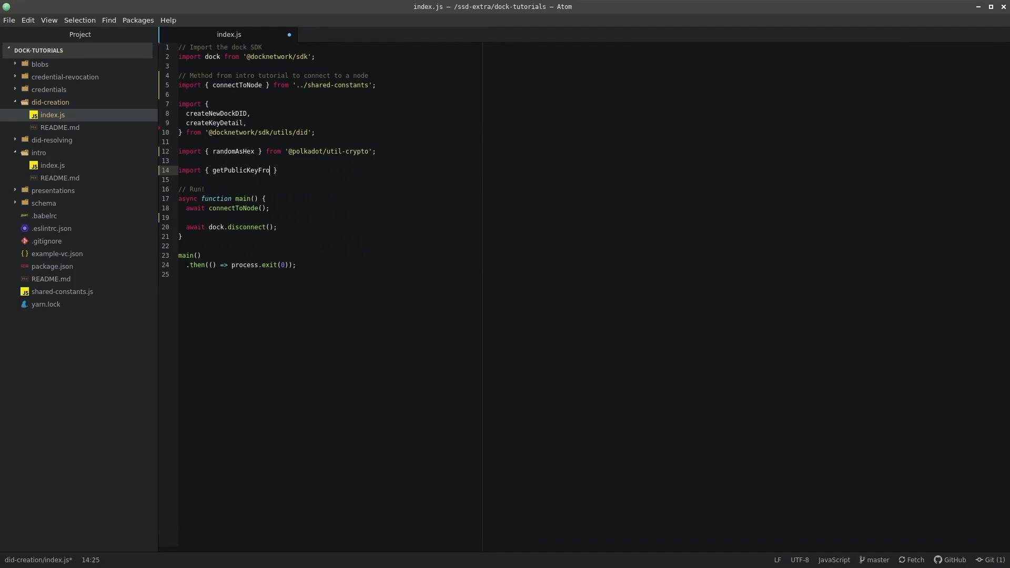
text(mKeyringPair)
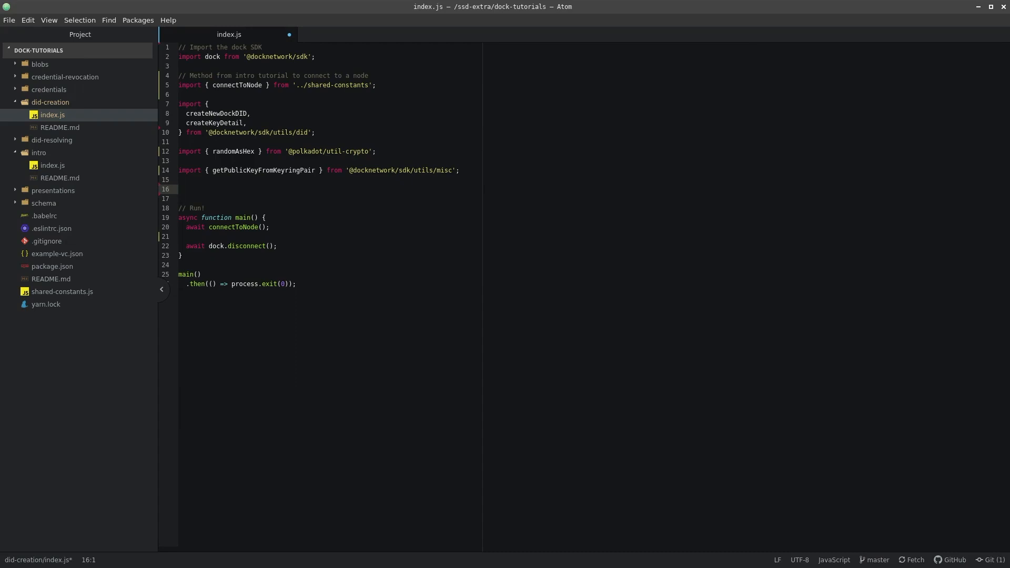
Declare const dockDID = createNewDockDID() and const keySeed = randomAsHex(32) with explanatory comments
click(180, 188)
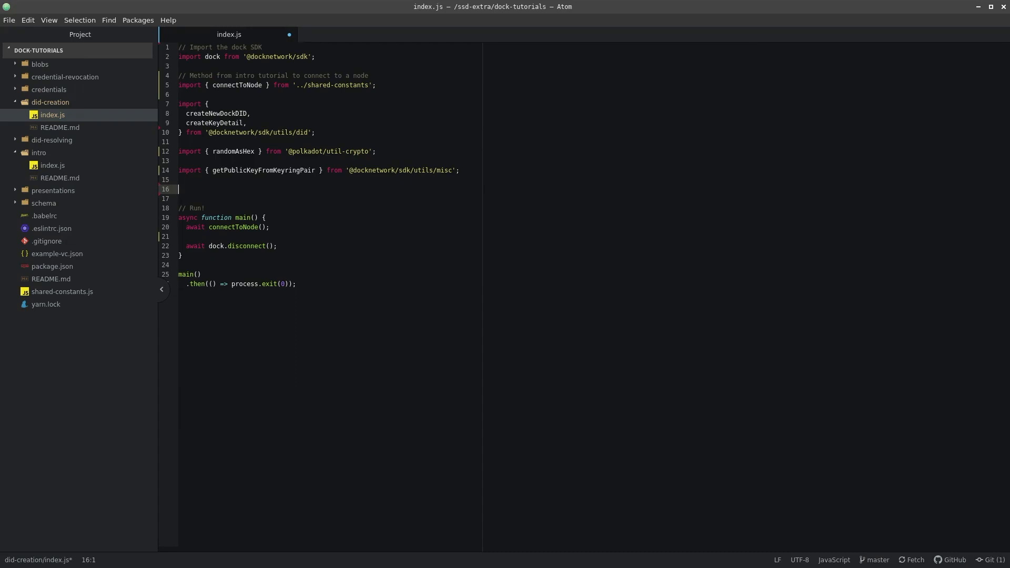
text(const dockDID = createNewDockDID)
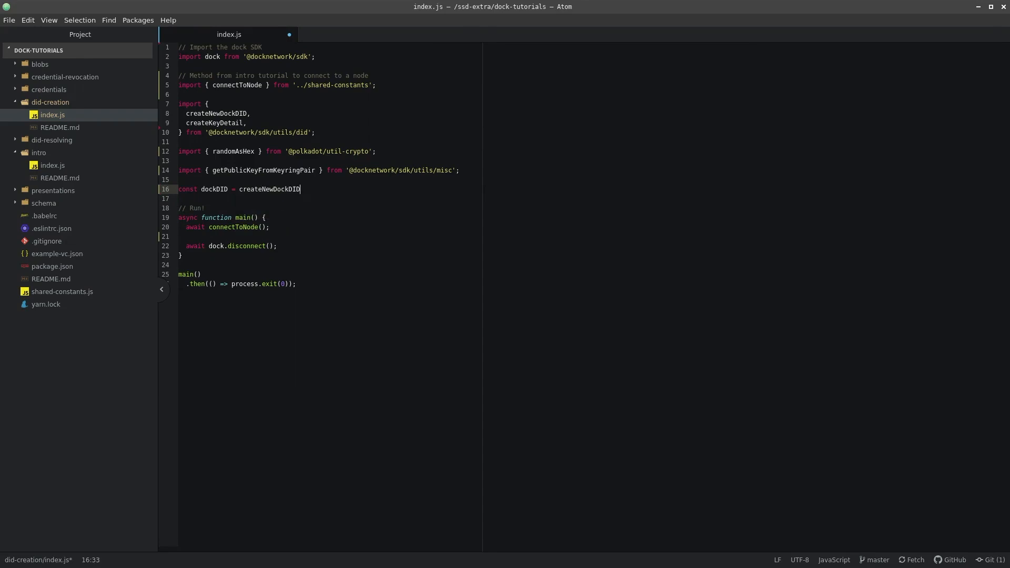
text((); // Will generate randomly)
click(330, 199)
text(const keys)
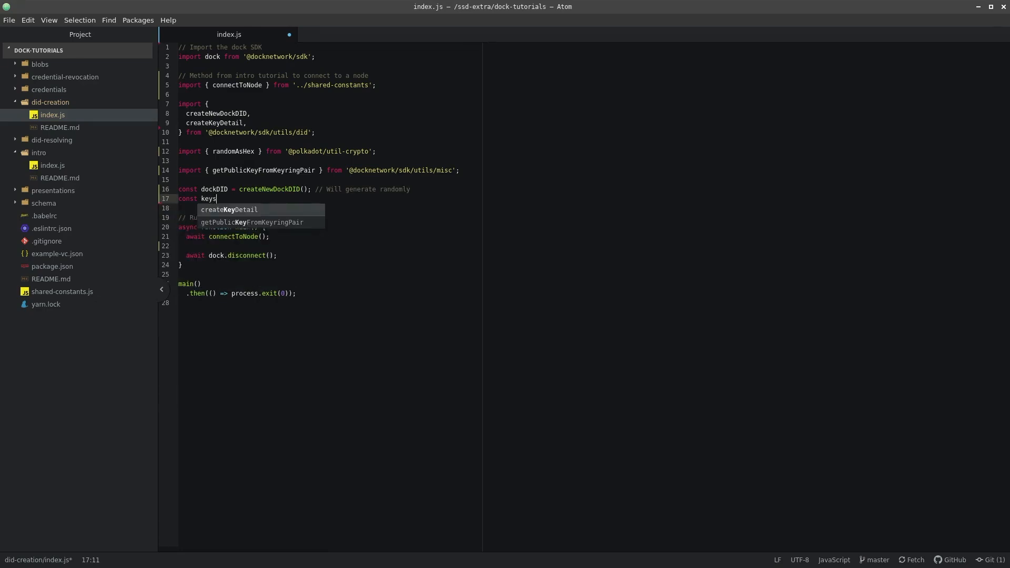
text(Seed =)
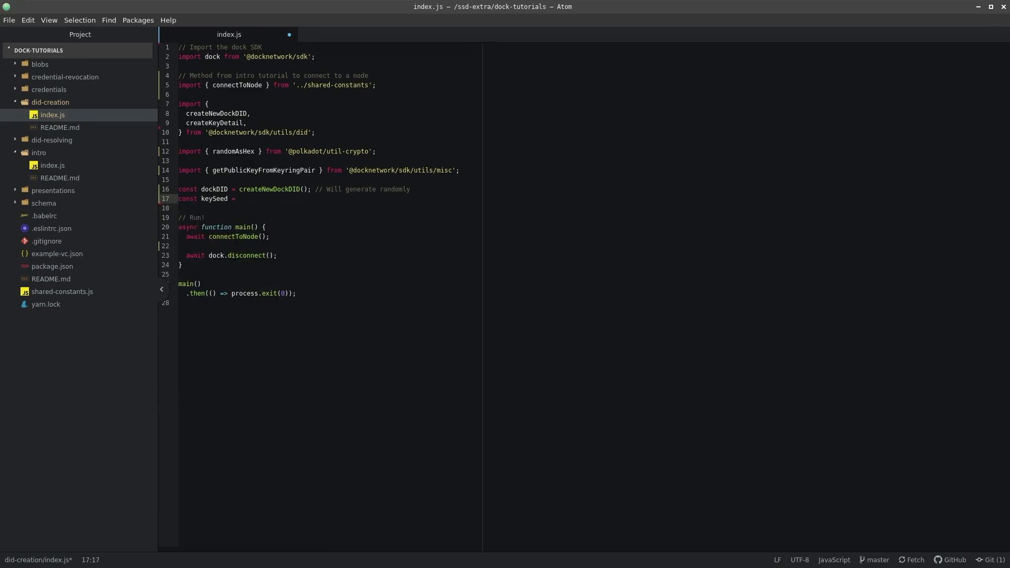
text(randomAsHex(32); //)
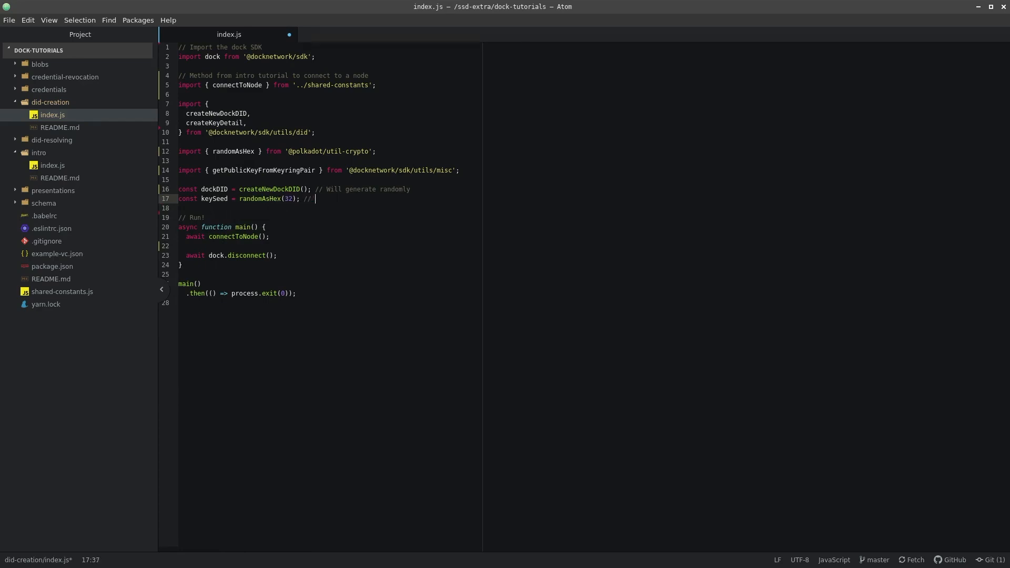
text(Random se)
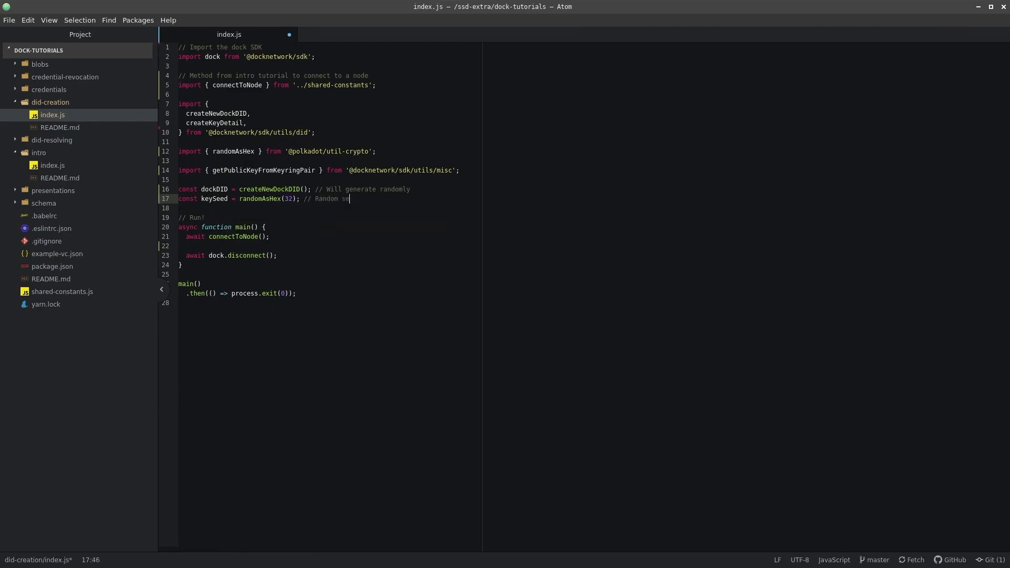
text(ed)
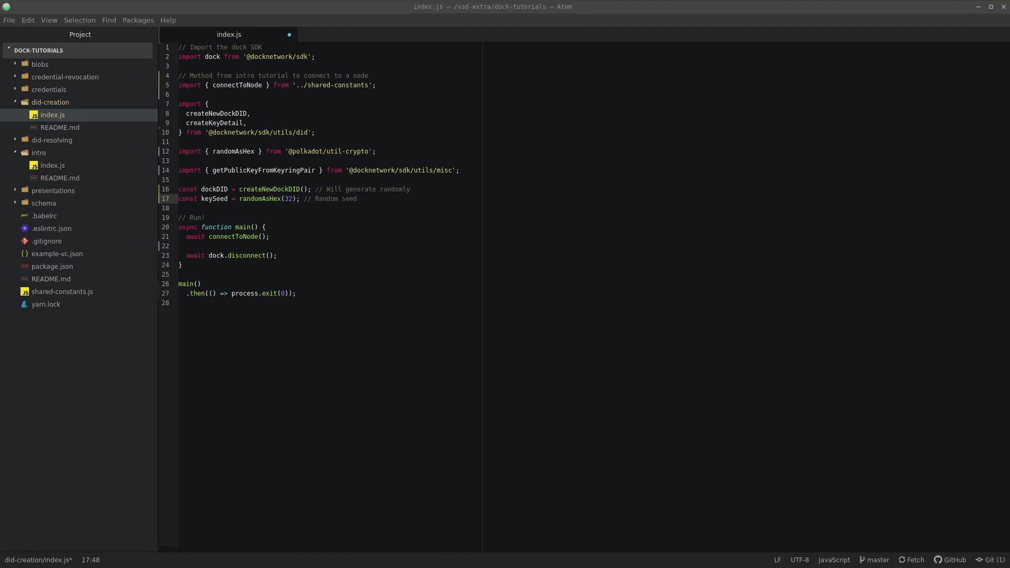
Start async writeDID: derive an sr25519 keyPair from keySeed and its publicKey via getPublicKeyFromKeyringPair
text(async function writeDID() {)
text(console.log(')
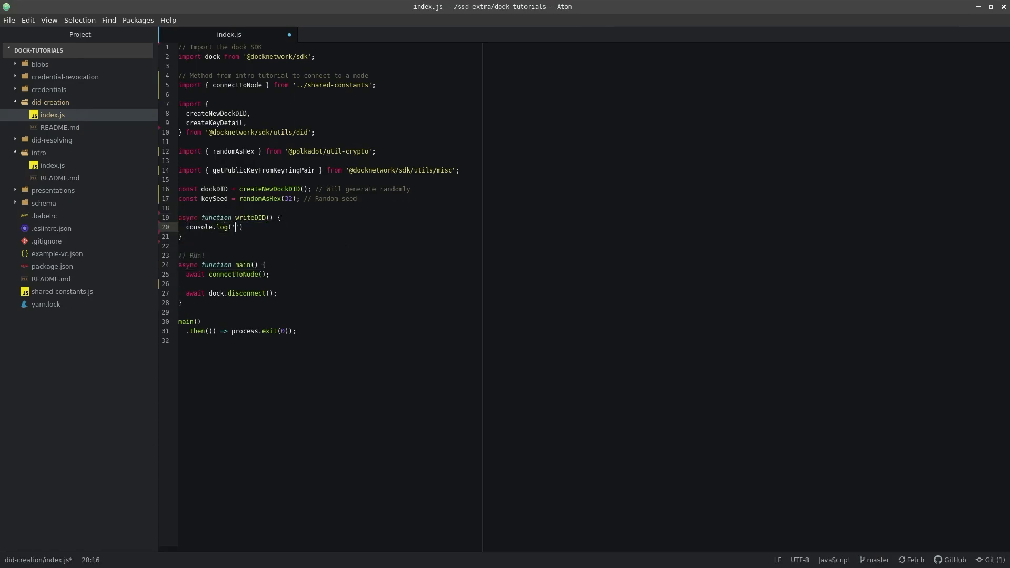
text(Registeirng DID)
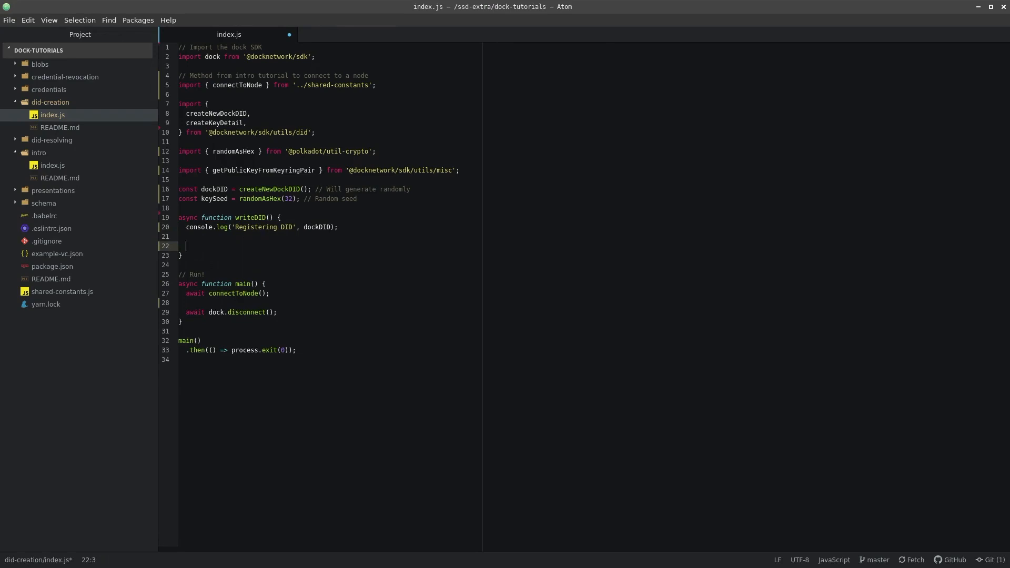
text(const keyPair =)
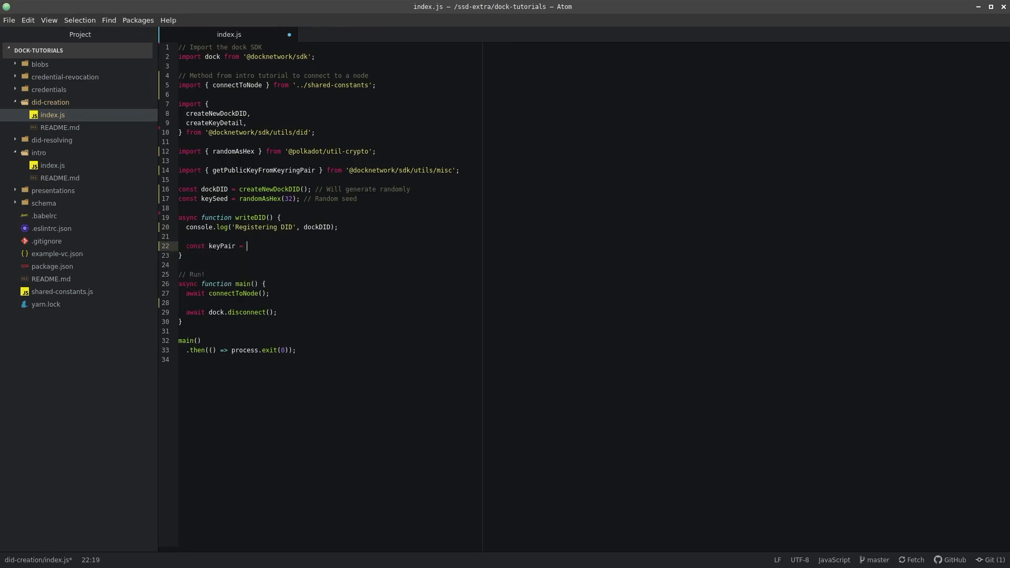
text(dock.keyring.addFromUri()
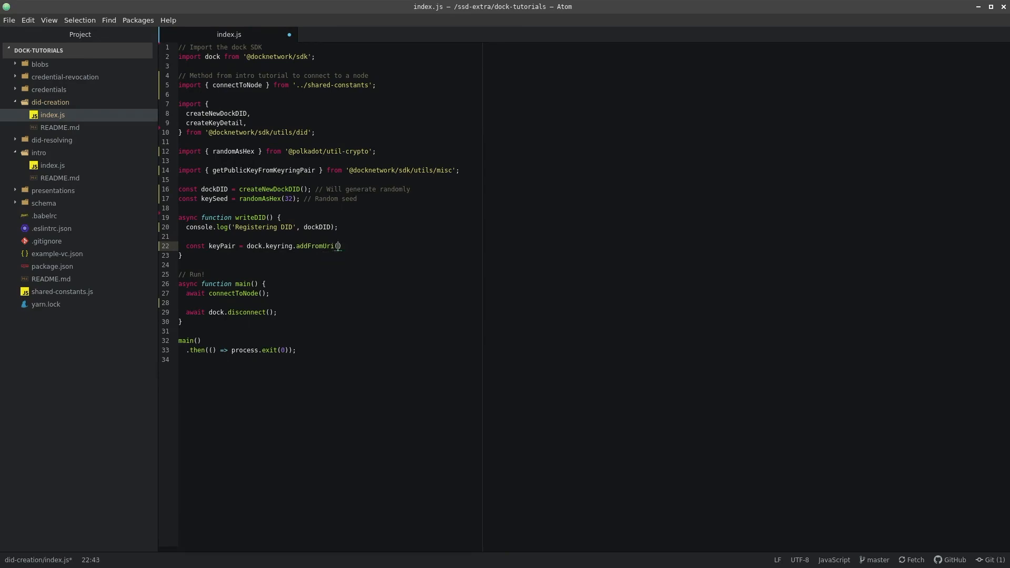
text(keySeed, null)
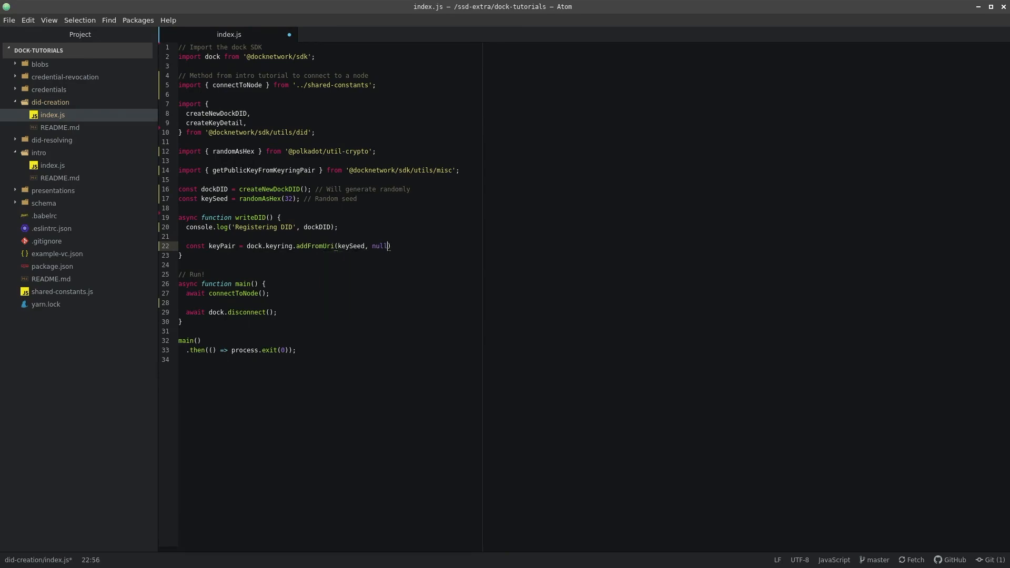
text(, 'sr25519')
text(//)
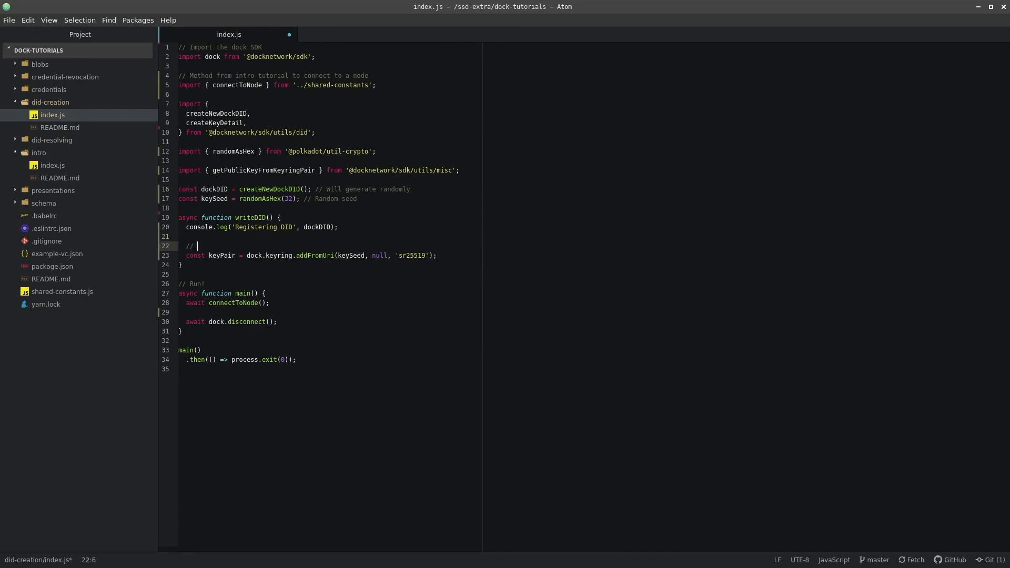
text(Generate keys for the controller)
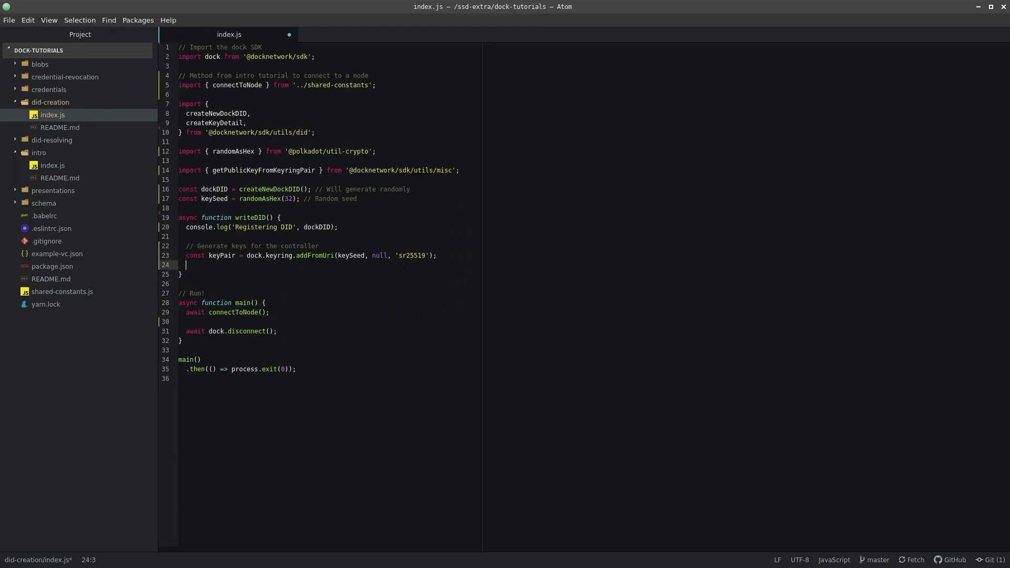
text(const publicKey = getPublicKeyFromKeyringPair)
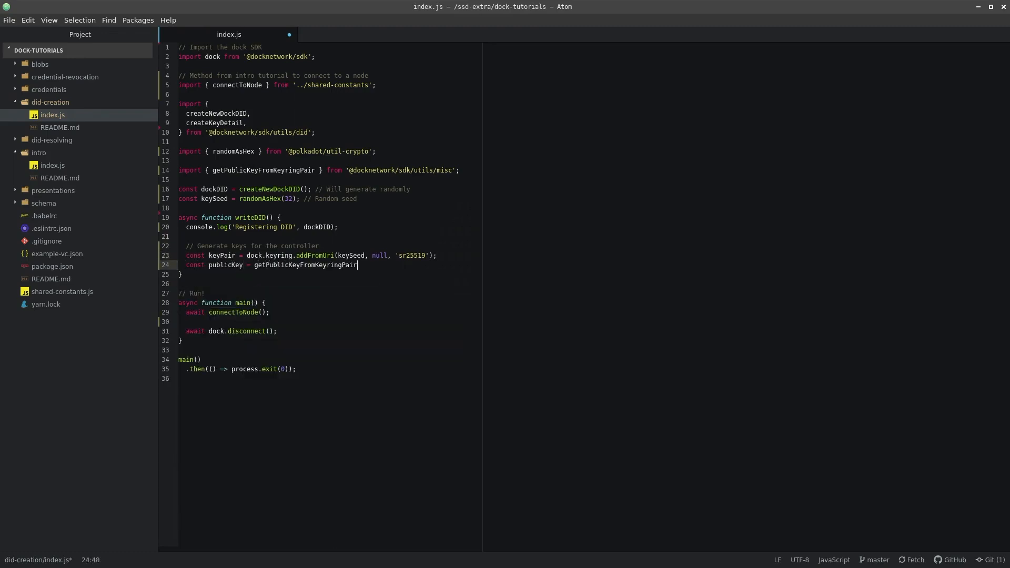
text((keyPair);)
text(//)
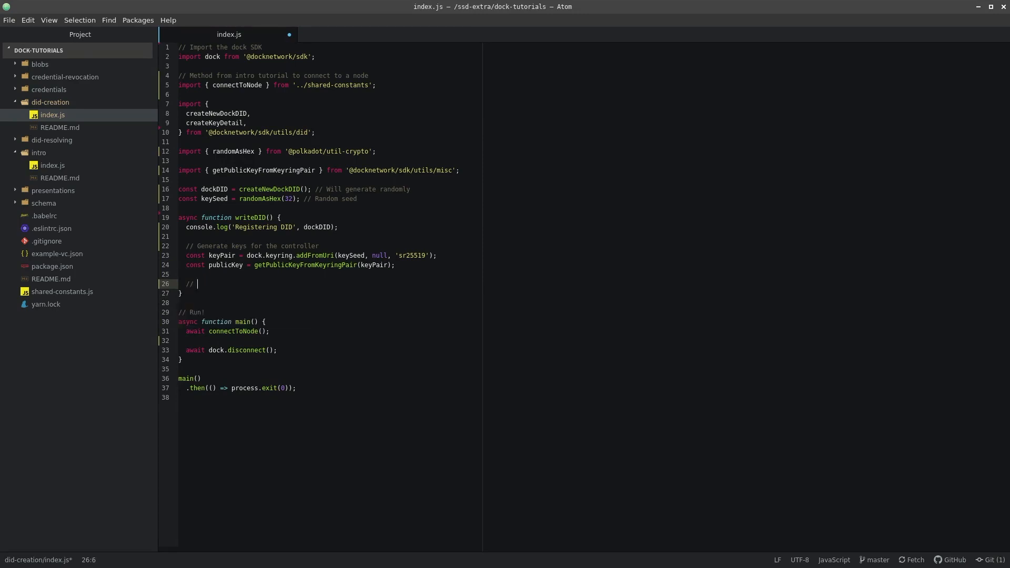
Build keyDetail with createKeyDetail(publicKey, dockDID) and await dock.did.new(dockDID, keyDetail)
text(Create detail and)
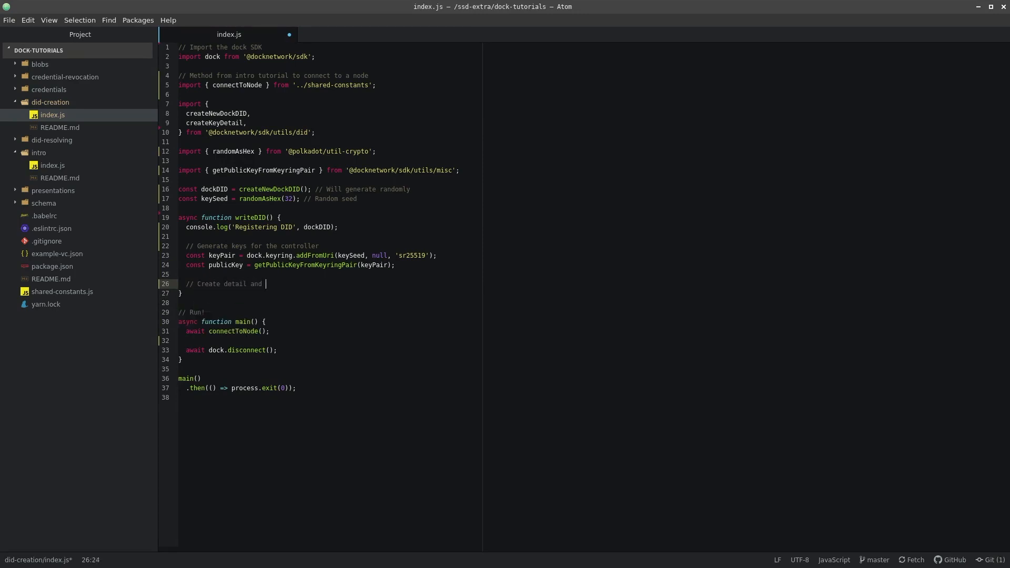
text(controller being same as the DID)
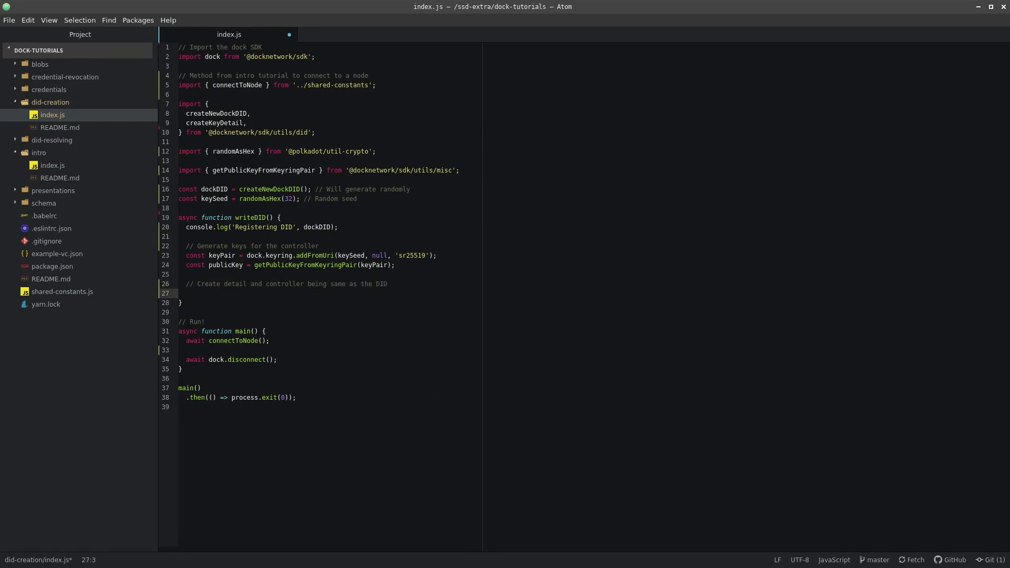
text(aw)
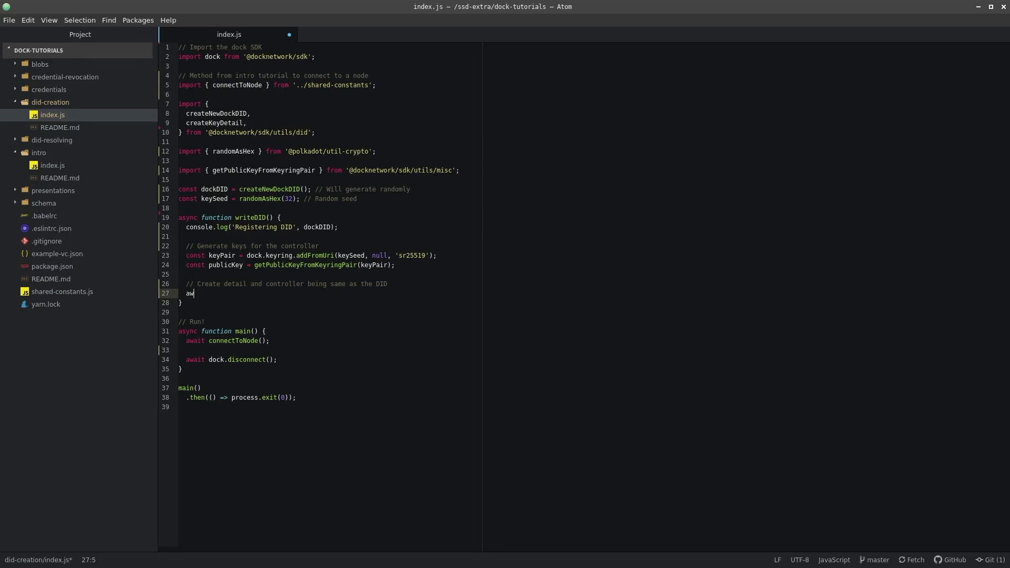
text(const keyDetail = create)
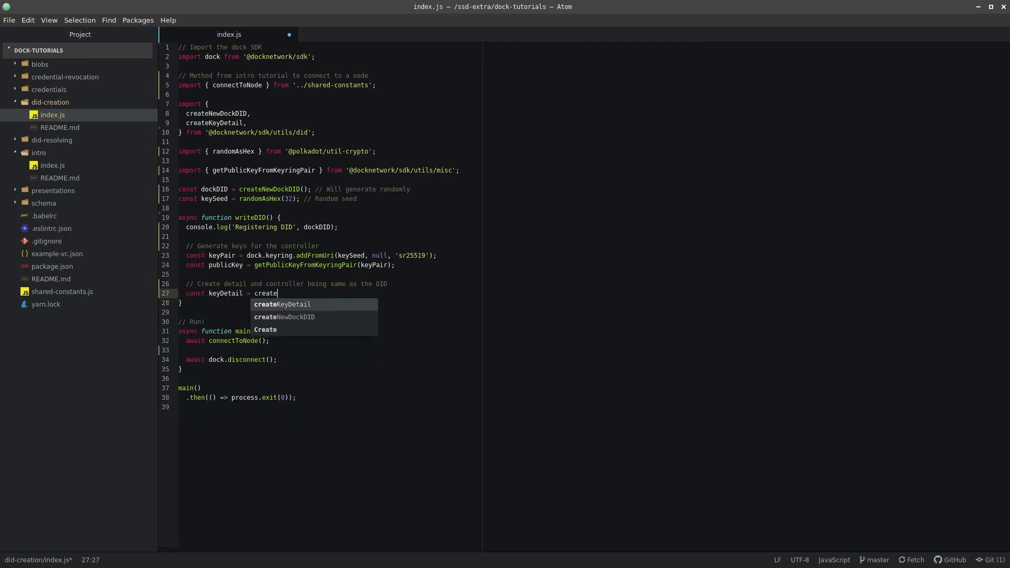
text(KeyDetail(publicKey, dockDID);)
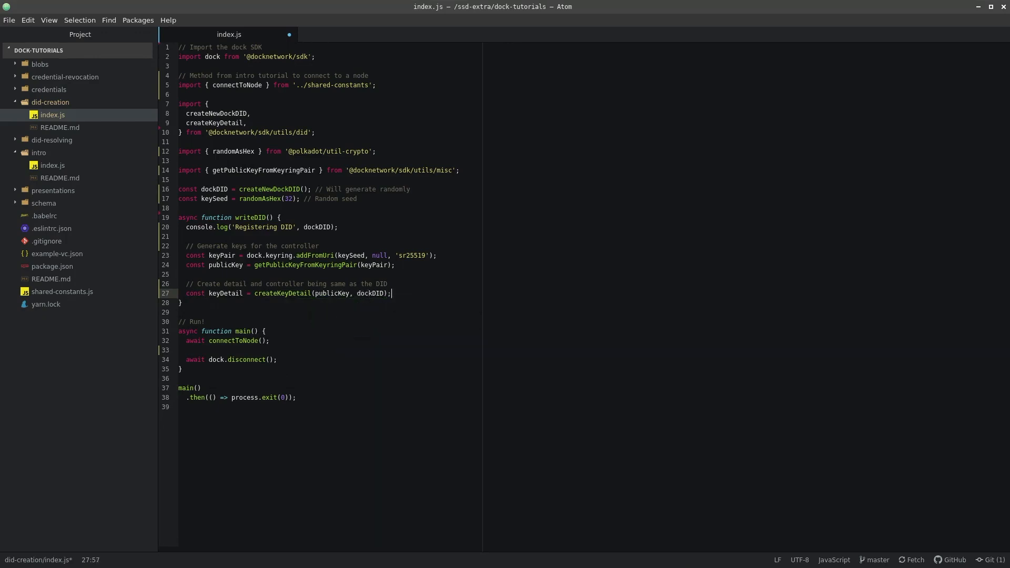
text(awai)
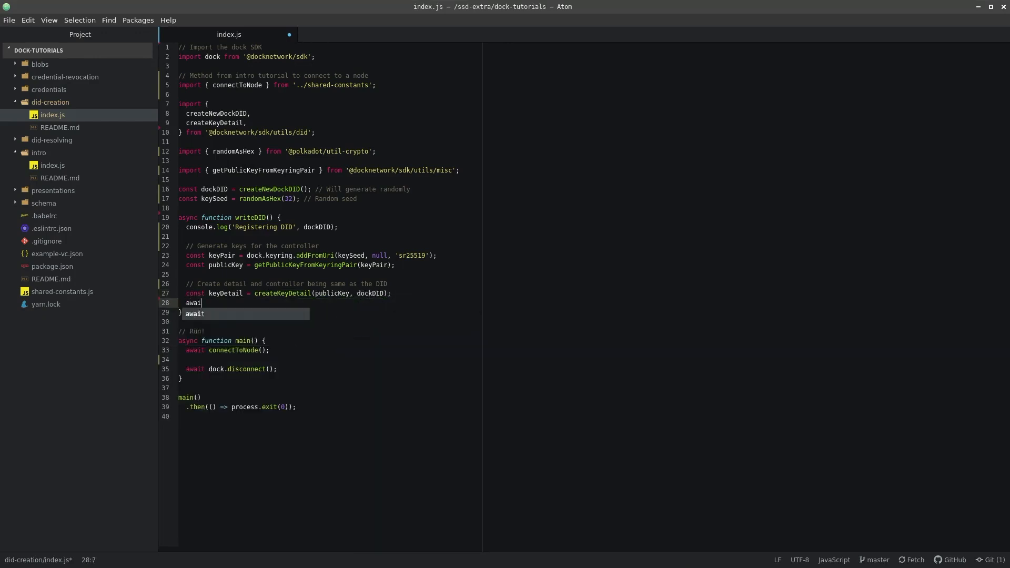
text(dock.did.new(dockDID, keyDetail)
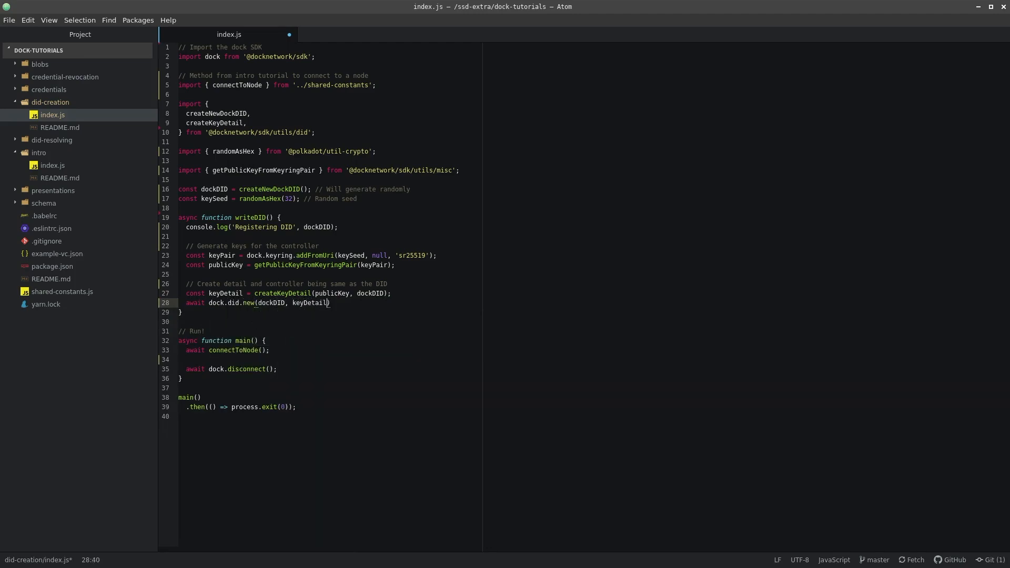
text(console.log('DID Created)
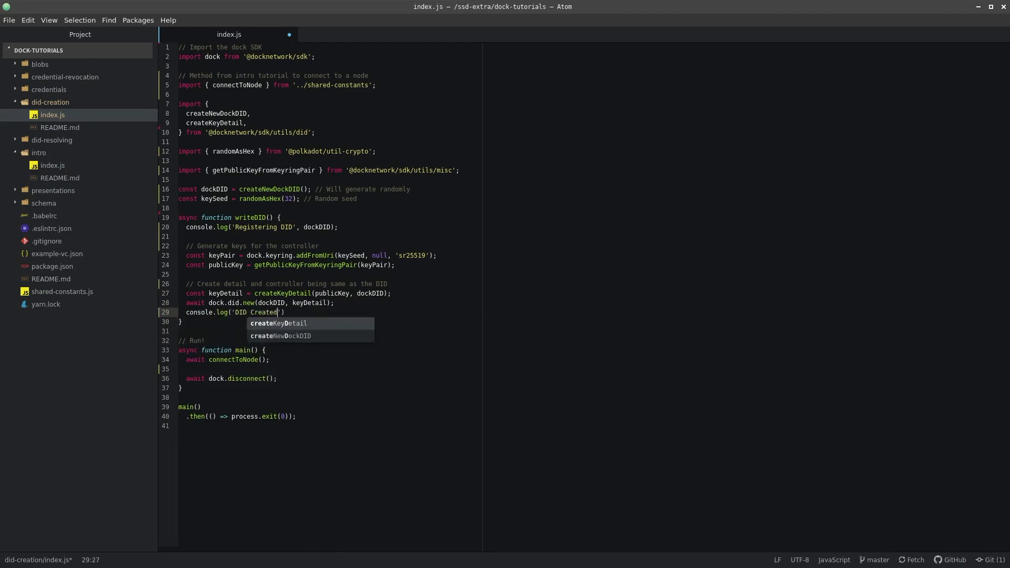
Log 'DID Created!' in writeDID and await writeDID() from main
text(!');)
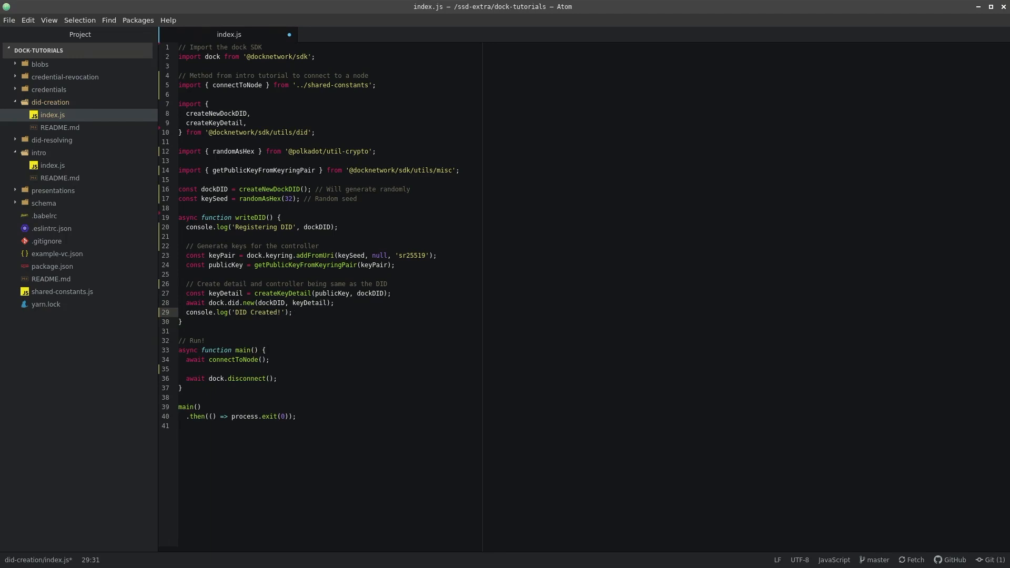
text(await write)
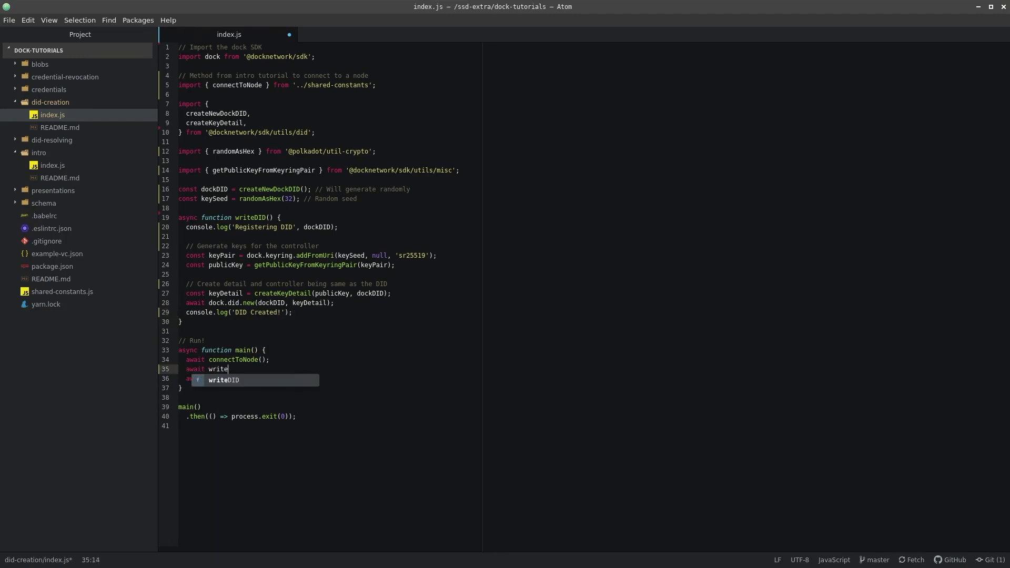
key(Tab)
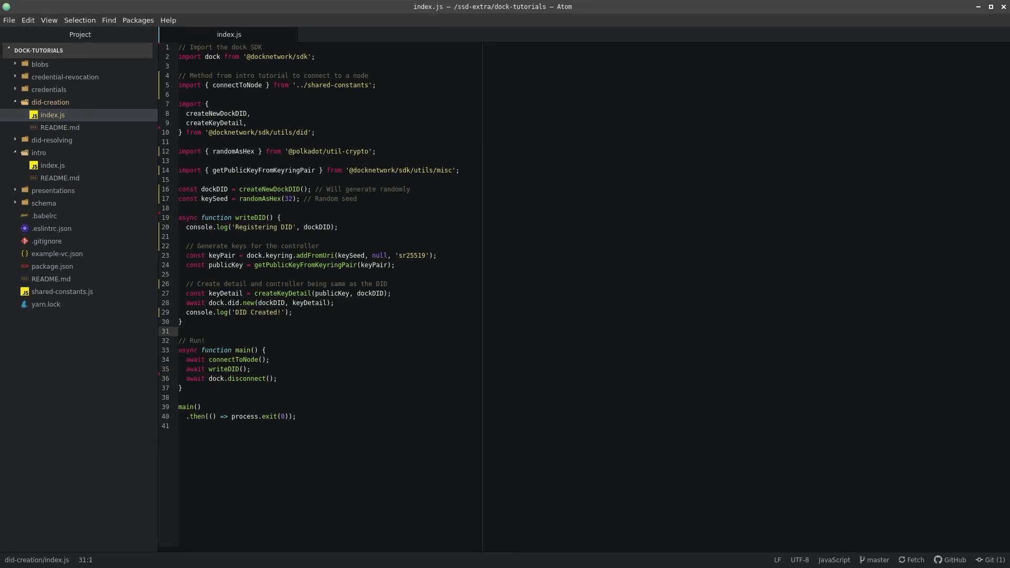
Declare async function updateDID() and add a secondKeySeed = randomAsHex(32) constant
text(async functi)
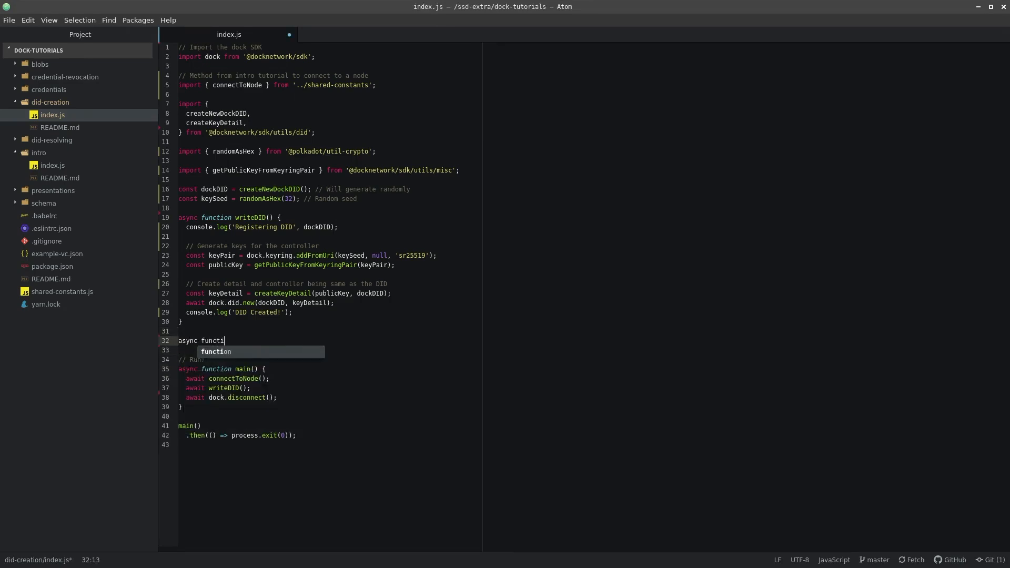
text(on updateDID())
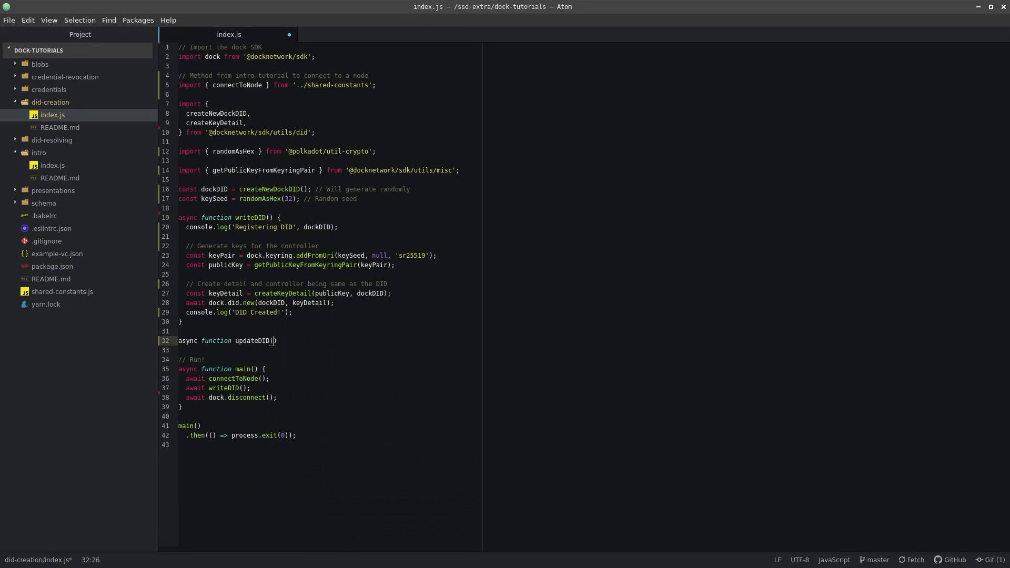
text({)
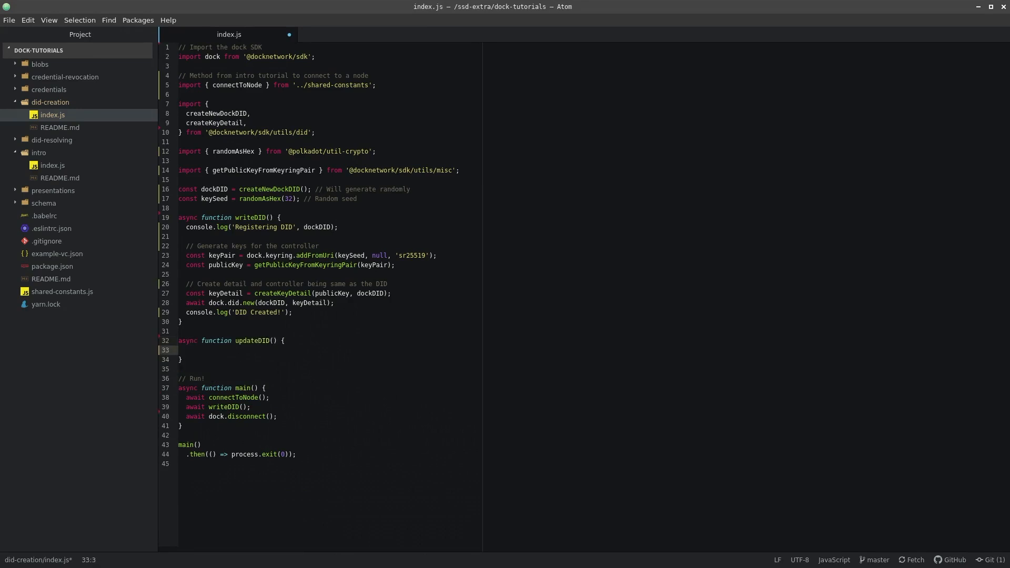
click(356, 199)
text(const keySeed = randomAsHex(32); // Random seed for second co)
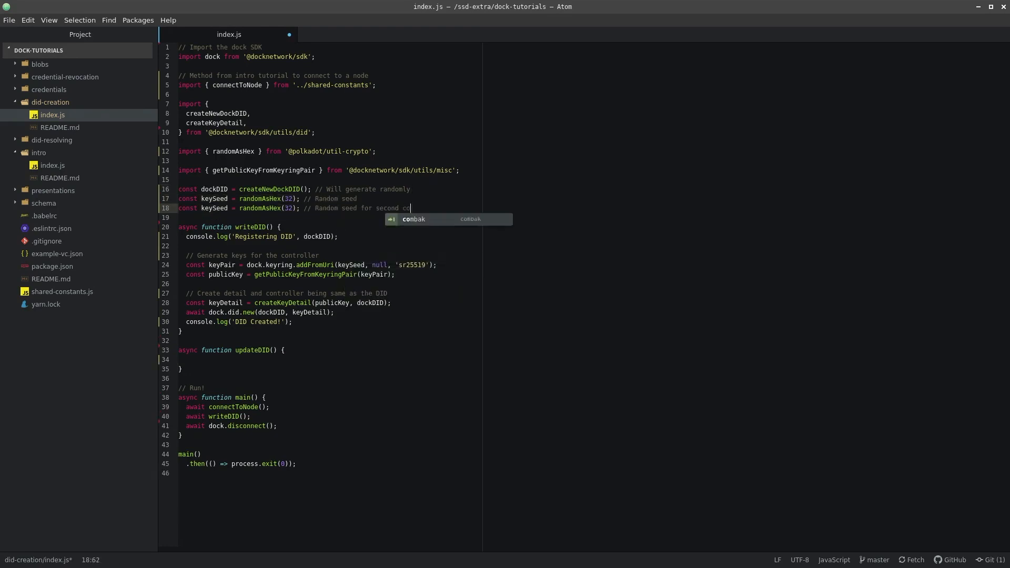
text(ntroller)
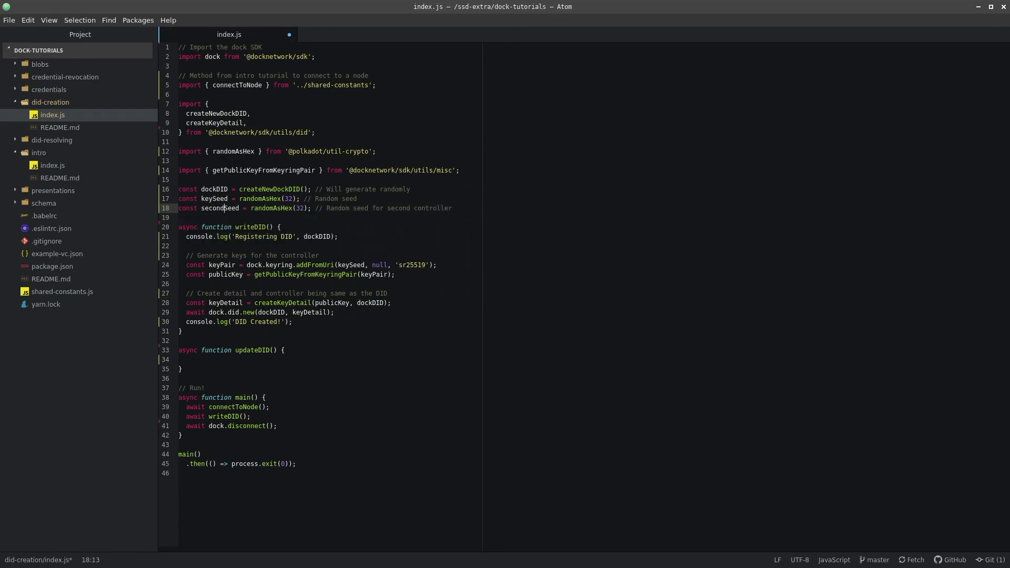
text(Key)
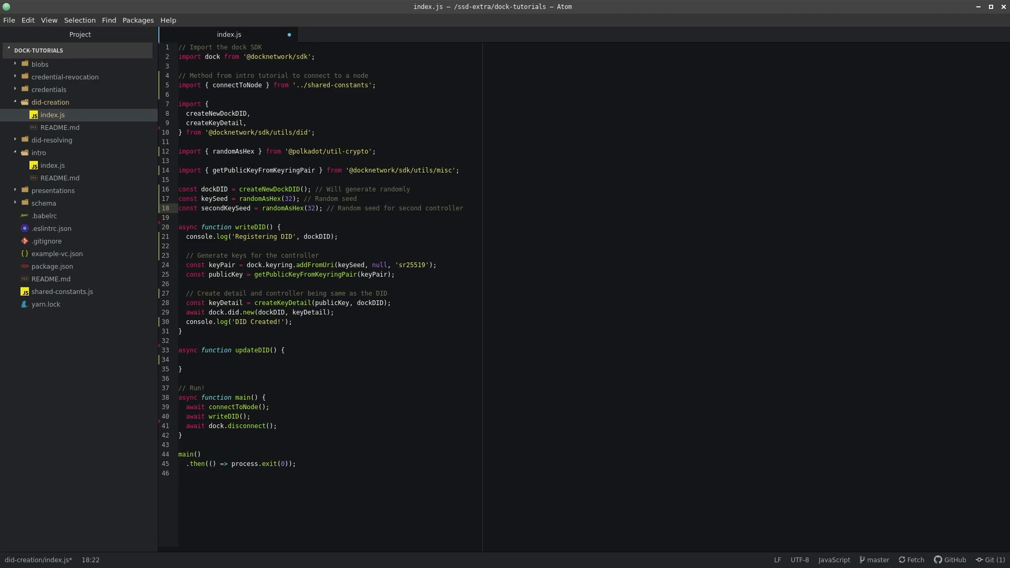
In updateDID, recreate currentPair with dock.keyring.addFromUri(keySeed, null, 'sr25519')
click(180, 360)
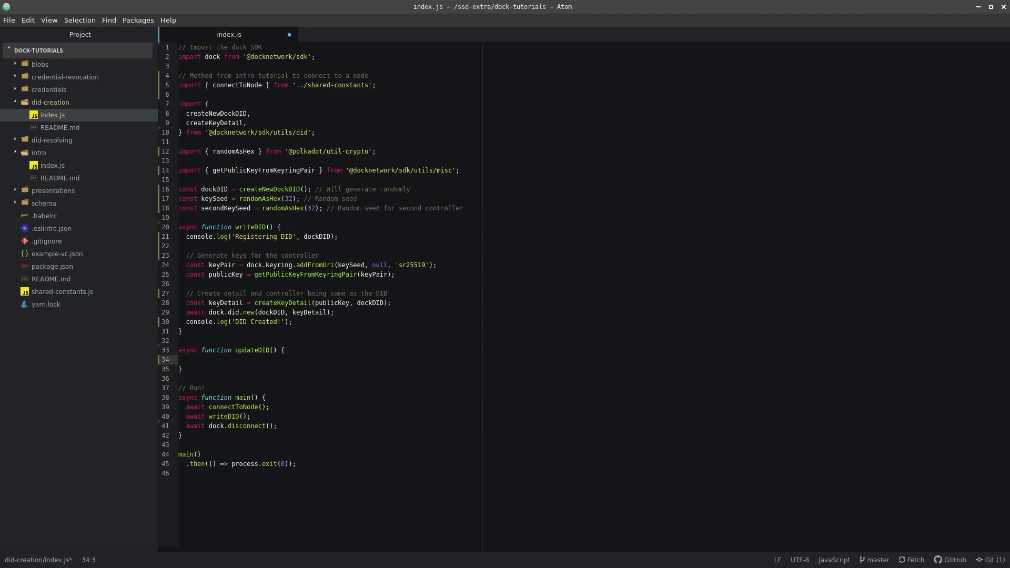
text(const current)
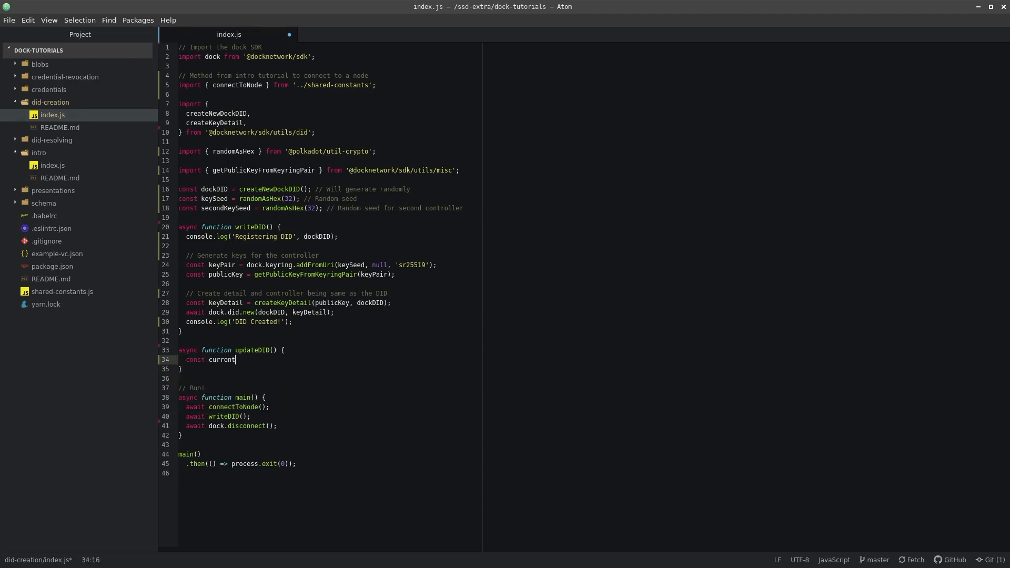
text(Pair = dock.k)
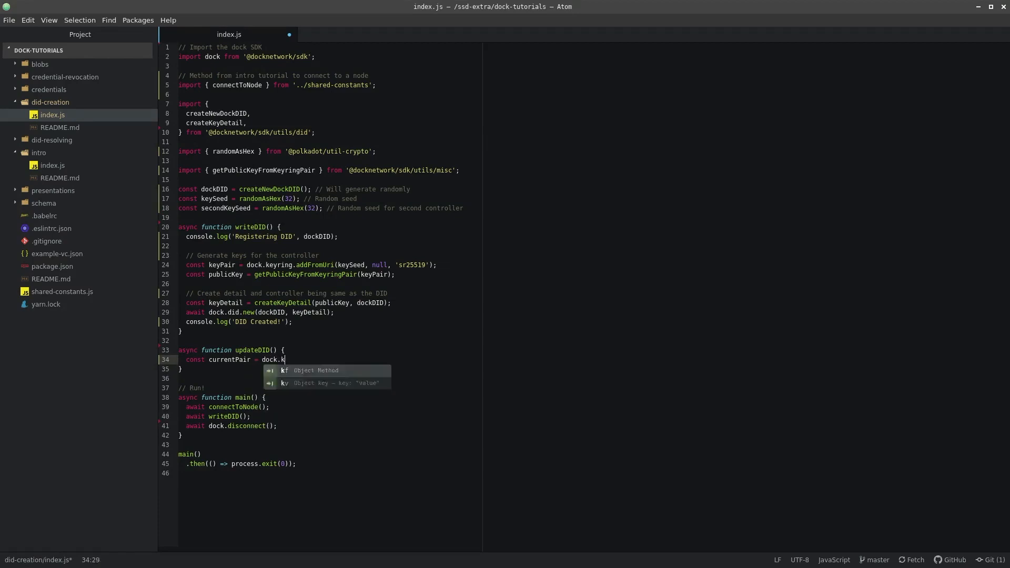
text(eyring.addFromUri(keySee)
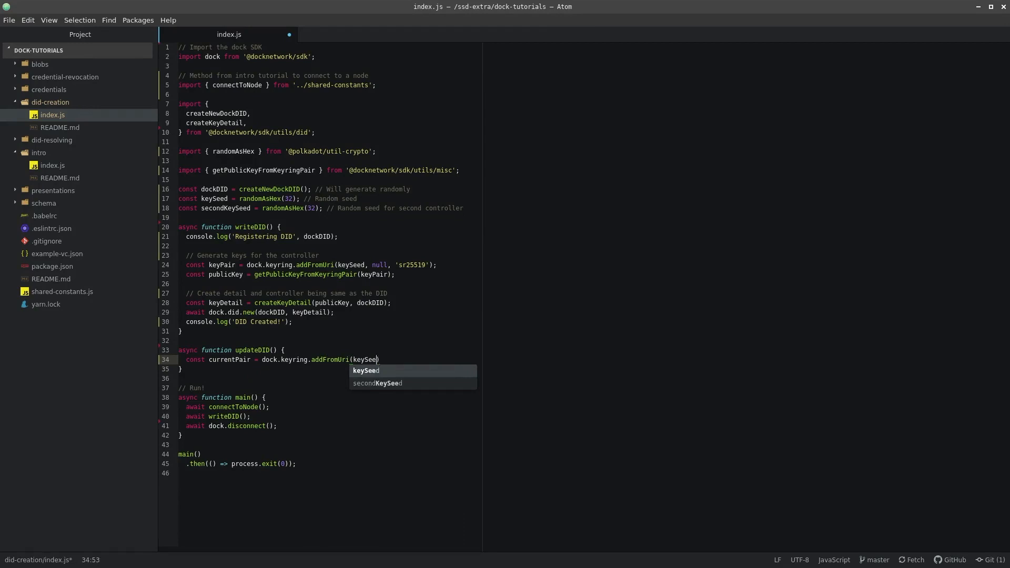
text(, null, 'srs')
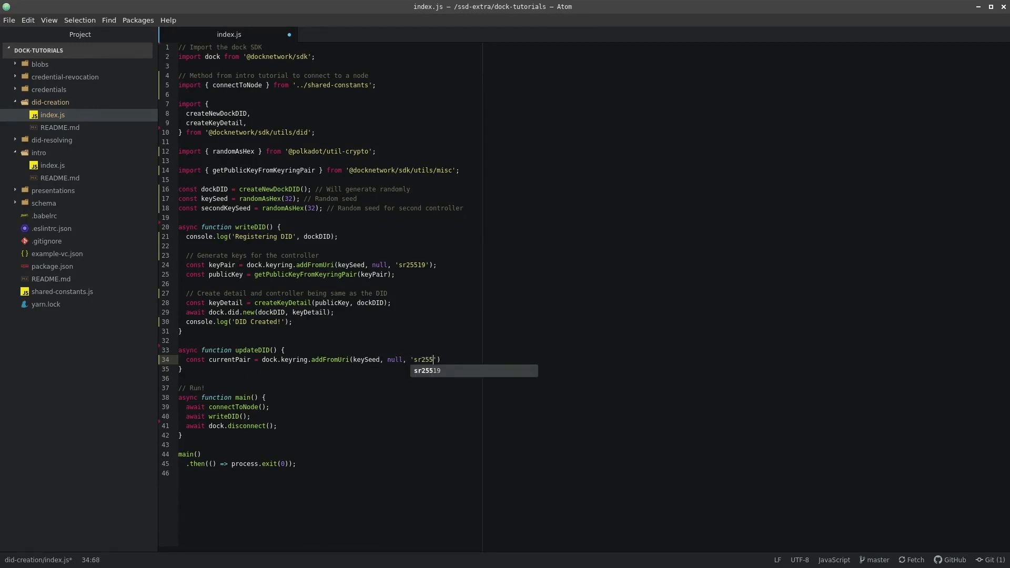
key(Tab)
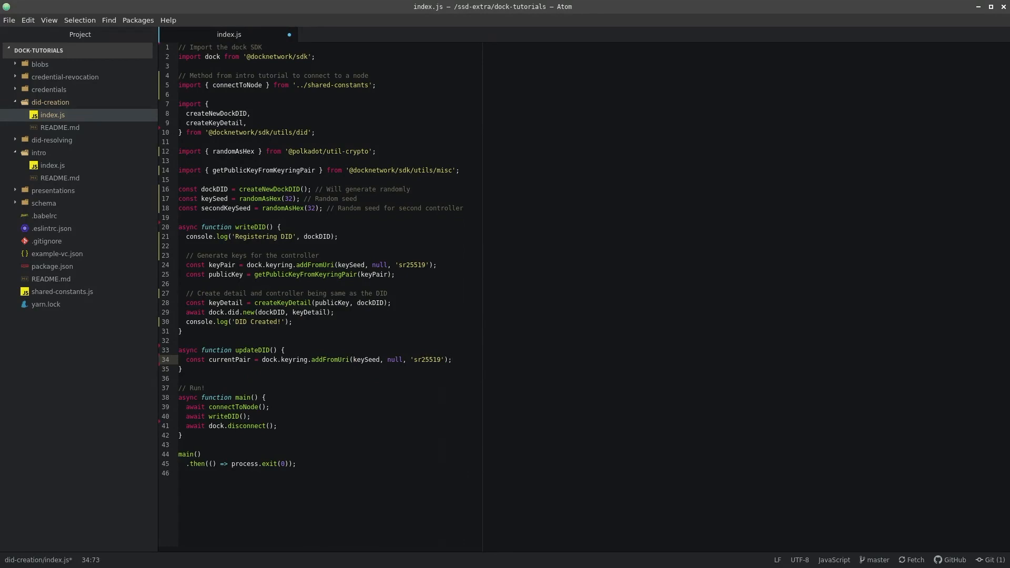
key(enter)
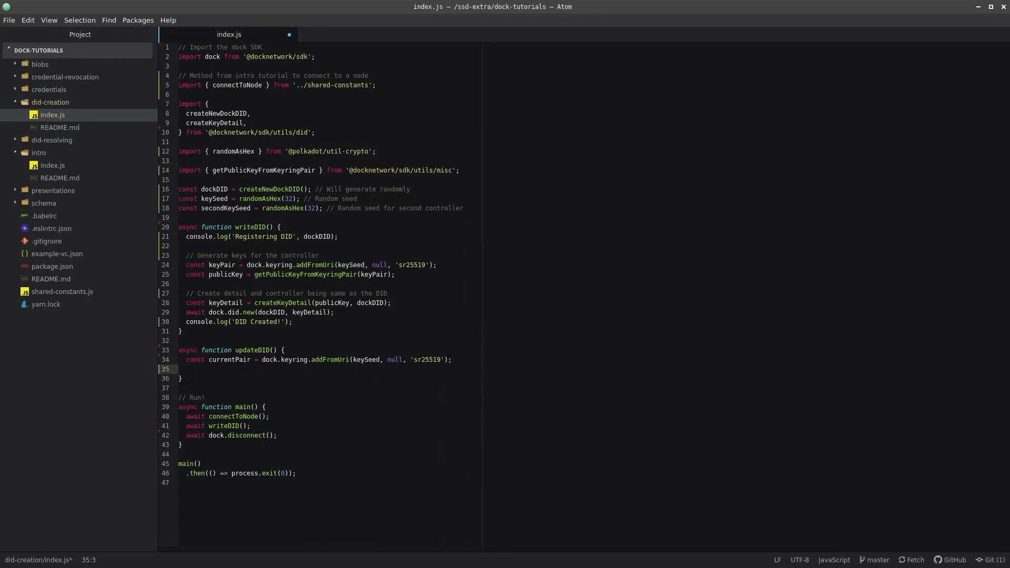
Create newPair from secondKeySeed as ed25519 with dock.keyring.addFromUri
text(const newPair)
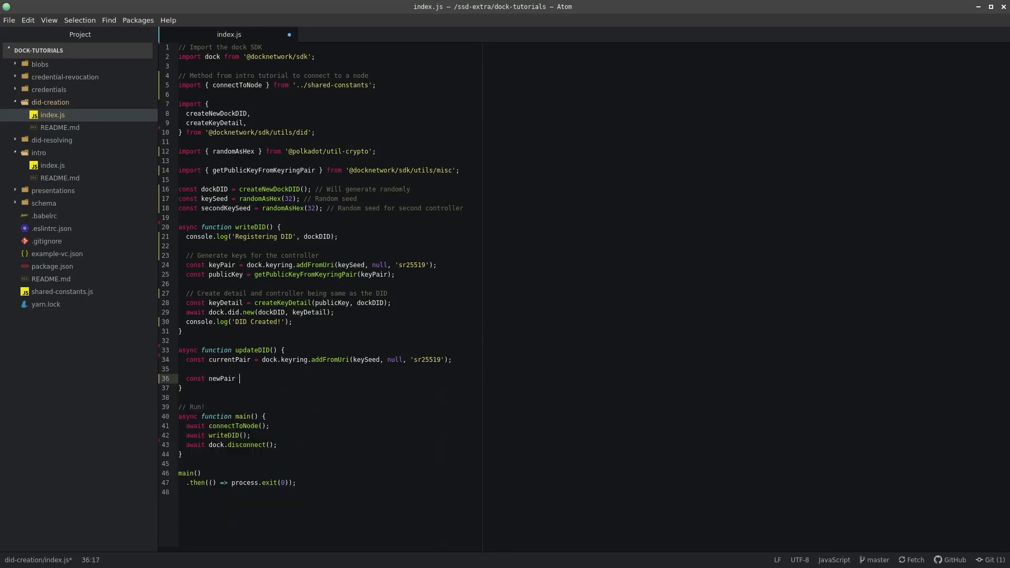
text(= dock.keyring.addF)
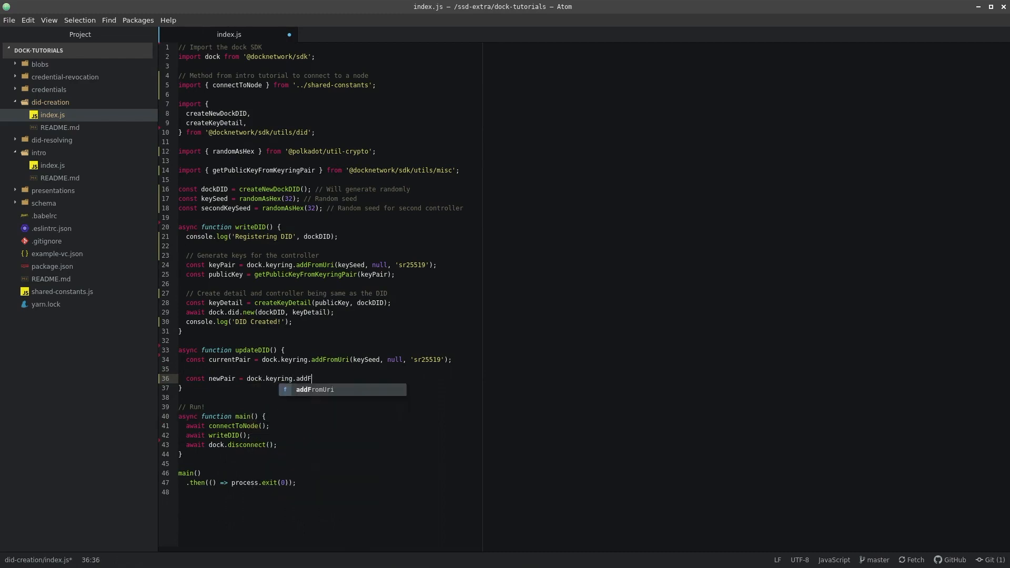
text((secondk)
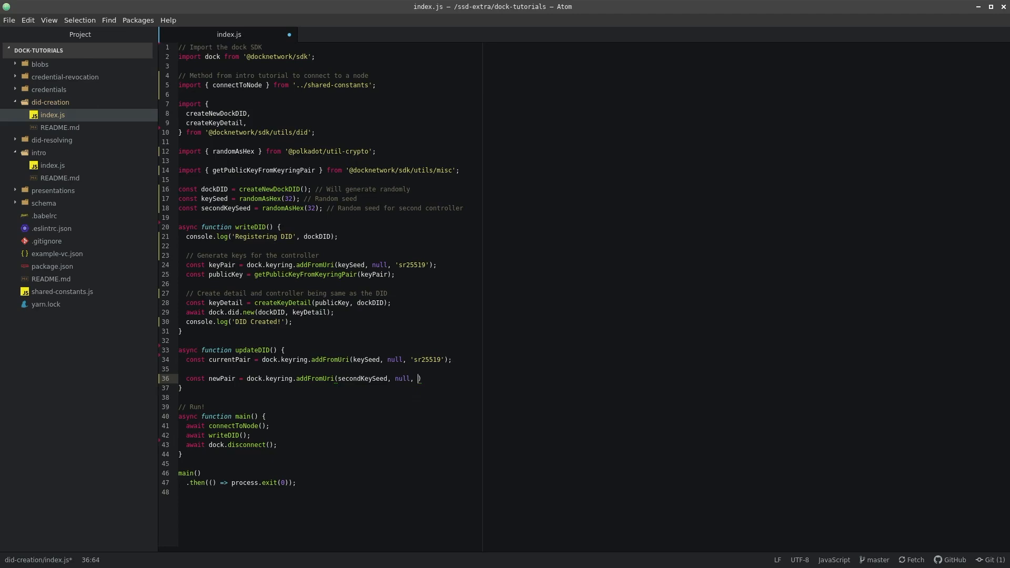
text(e')
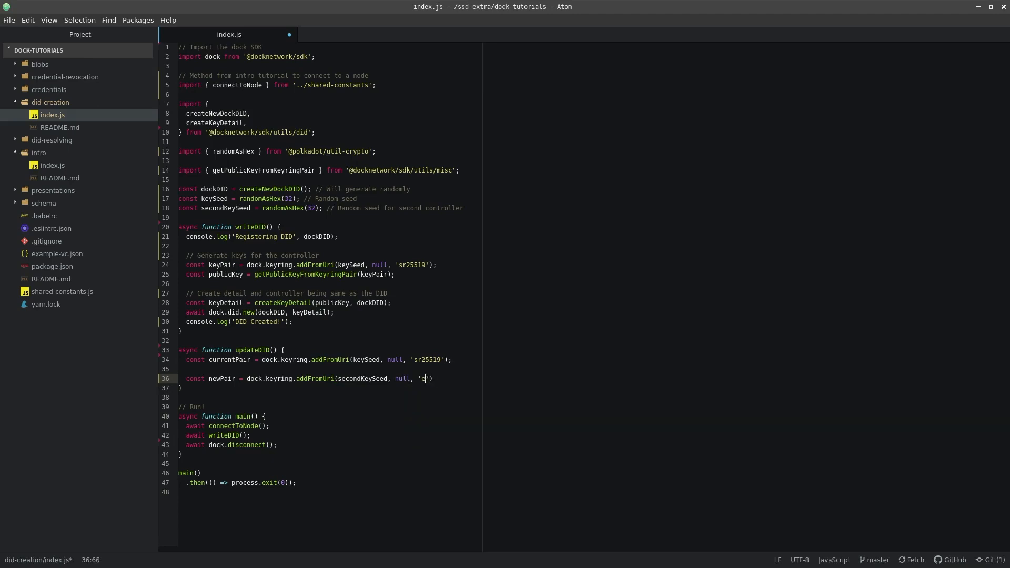
text(d25519)
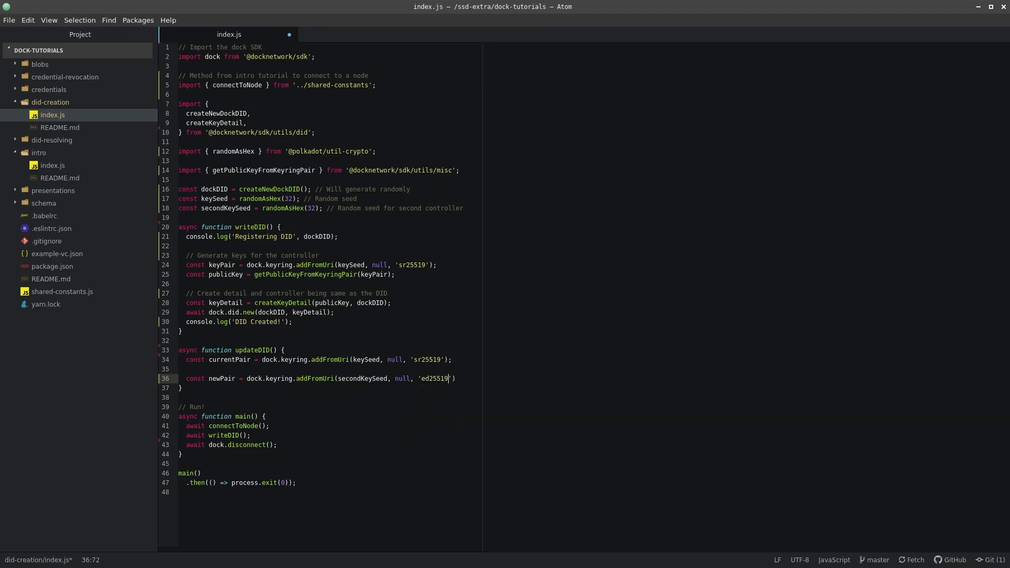
text(;)
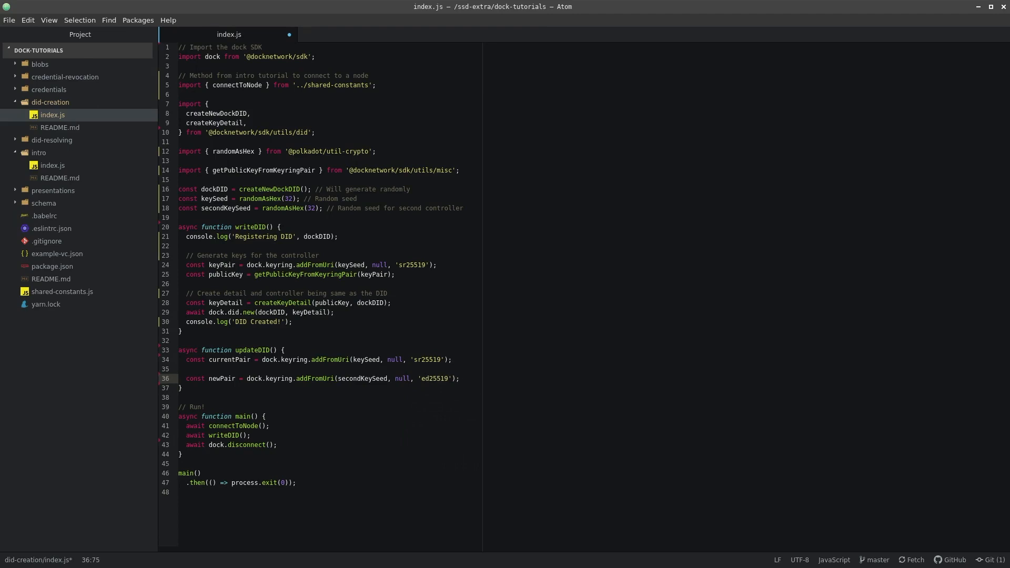
Derive newPk from newPair and set newController to randomAsHex(32)
text(const newPk = getPublicKeyFromKeyringPair(newPair)
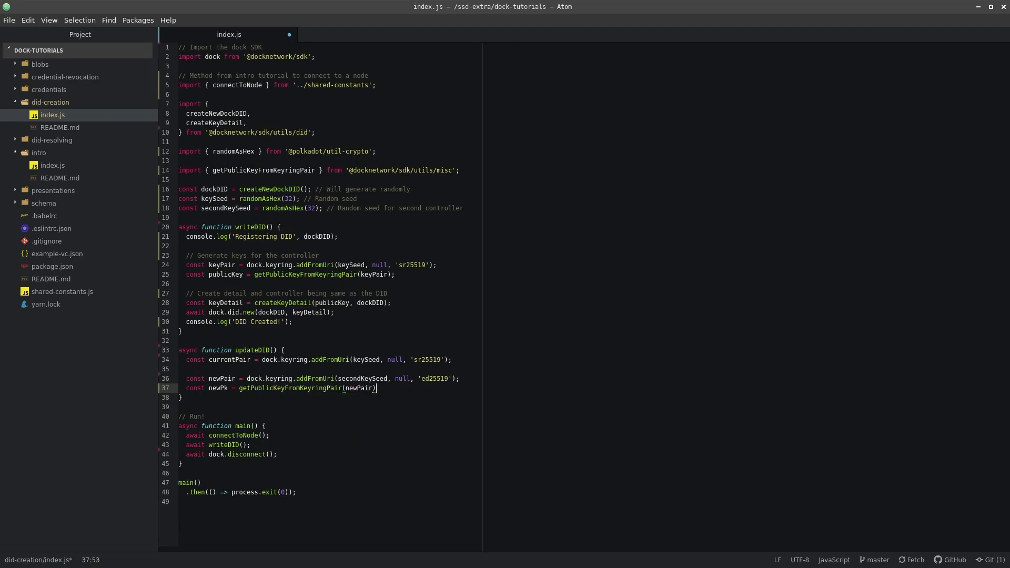
key(enter)
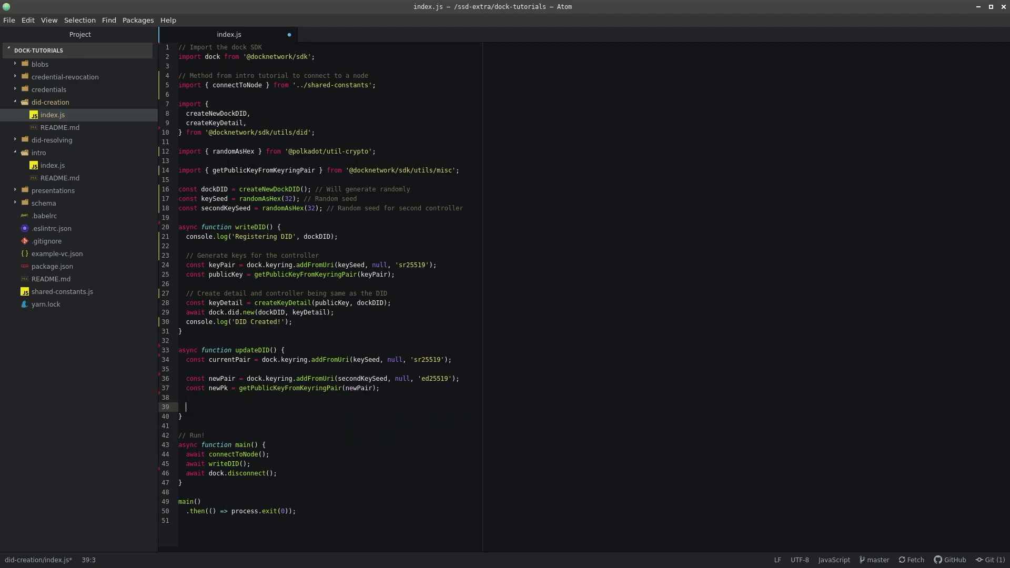
text(const newContr)
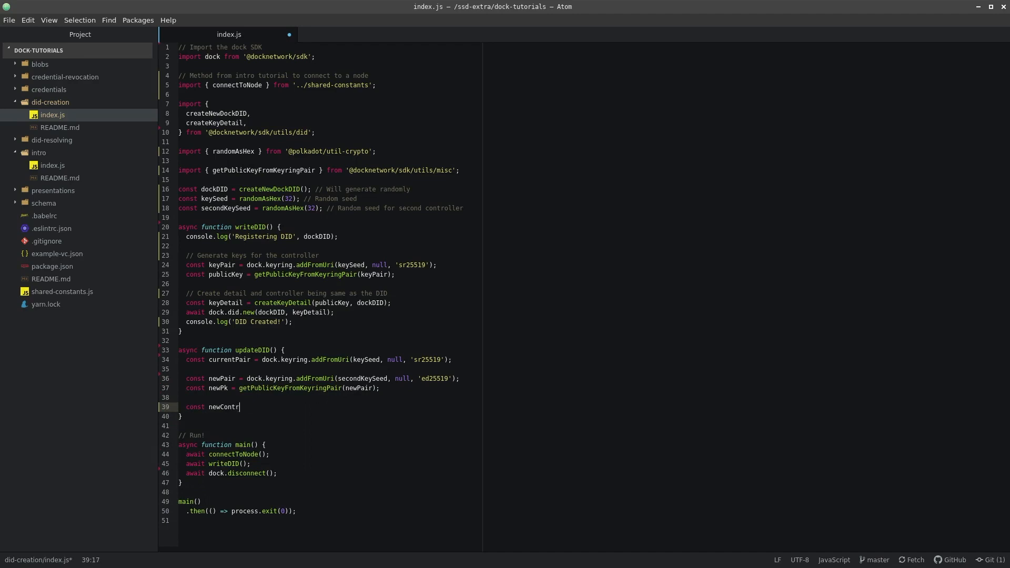
text(oller = randomAsHex(32);)
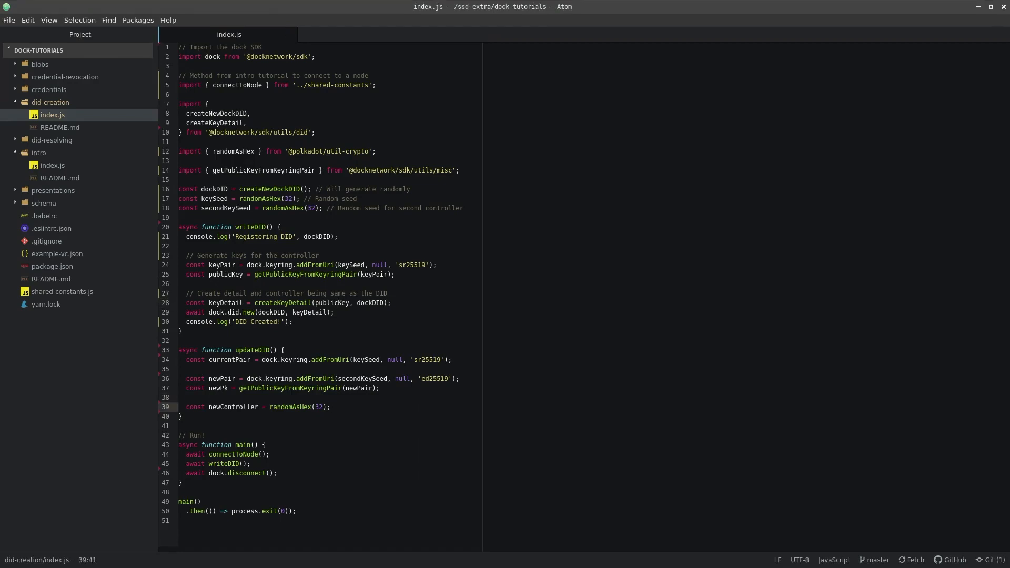
Destructure keyUpdate and signature from createSignedKeyUpdate(dock.did, dockDID, newPk, currentPair, newController)
text(const [])
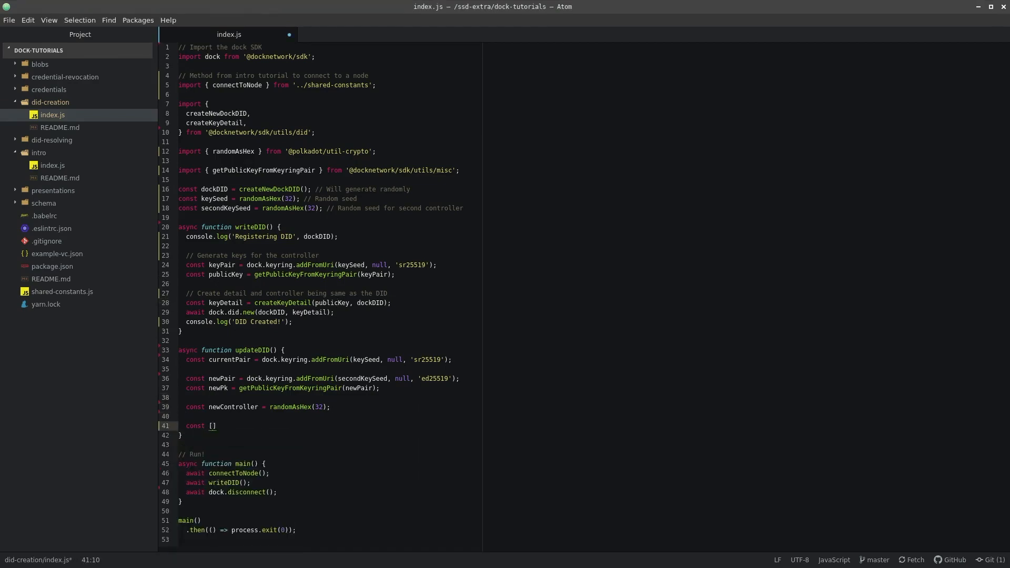
text(keyUpdate, signature)
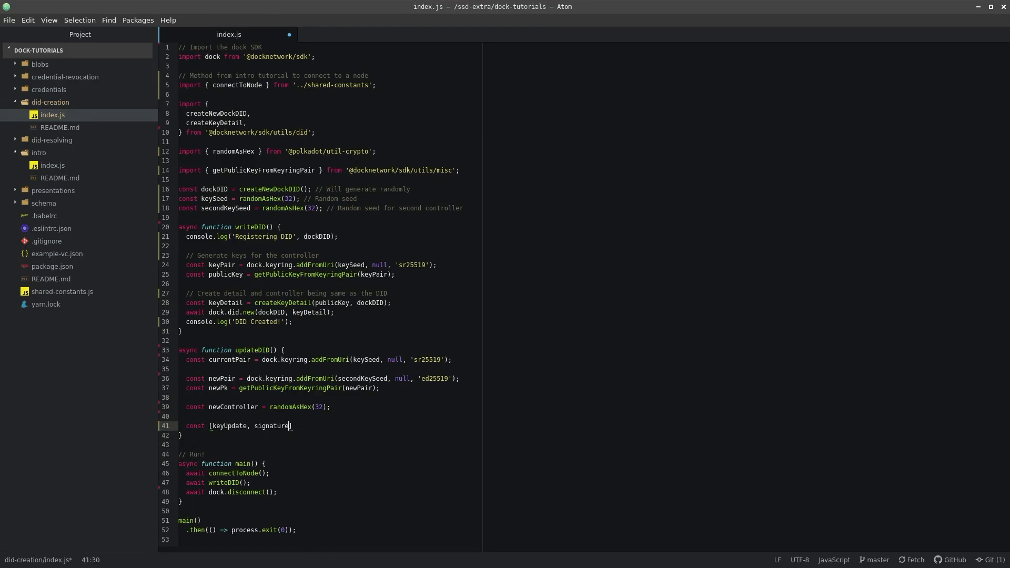
text(= createSignmed)
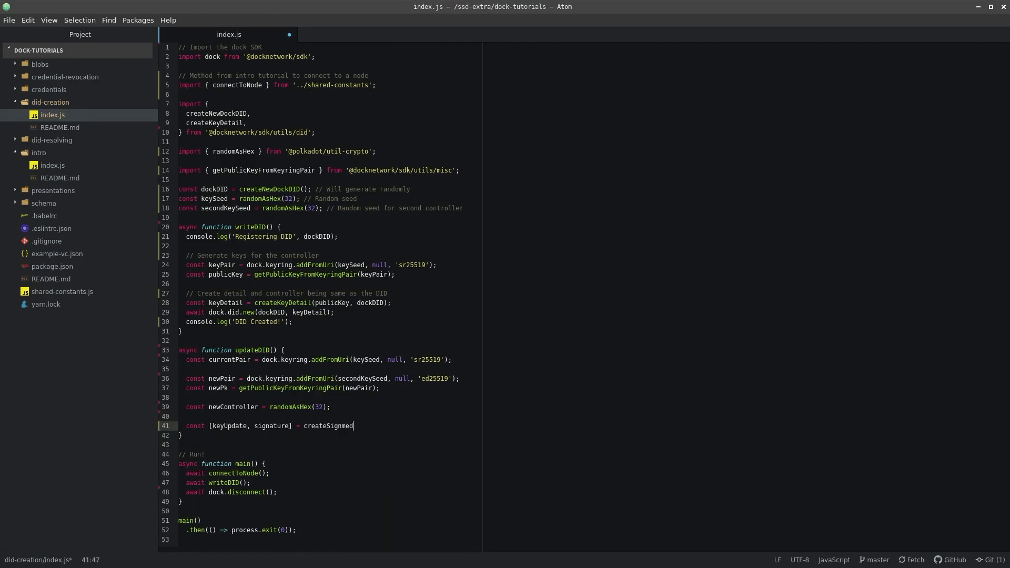
text(dKeyUpd)
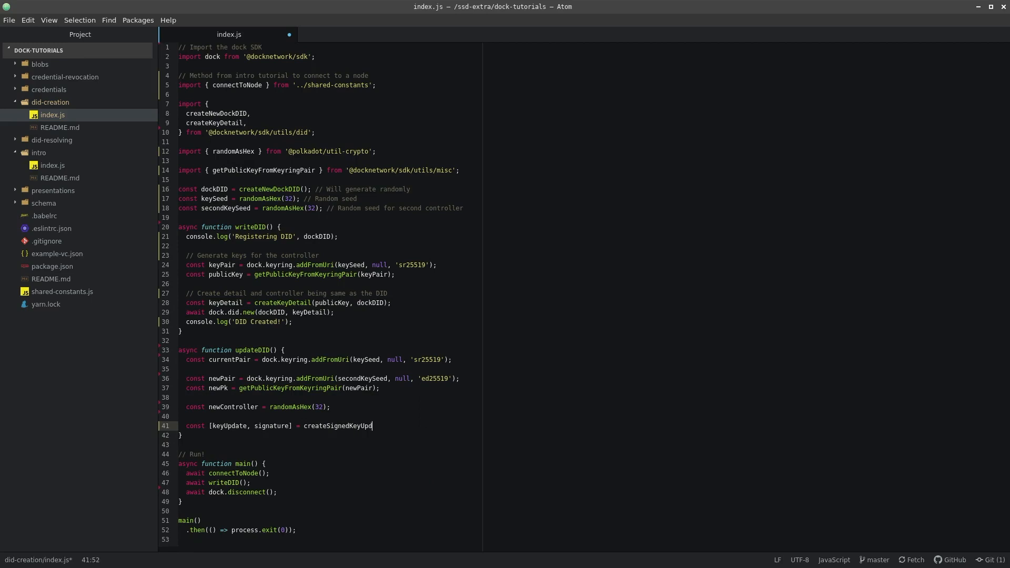
text((dock.did, dockD)
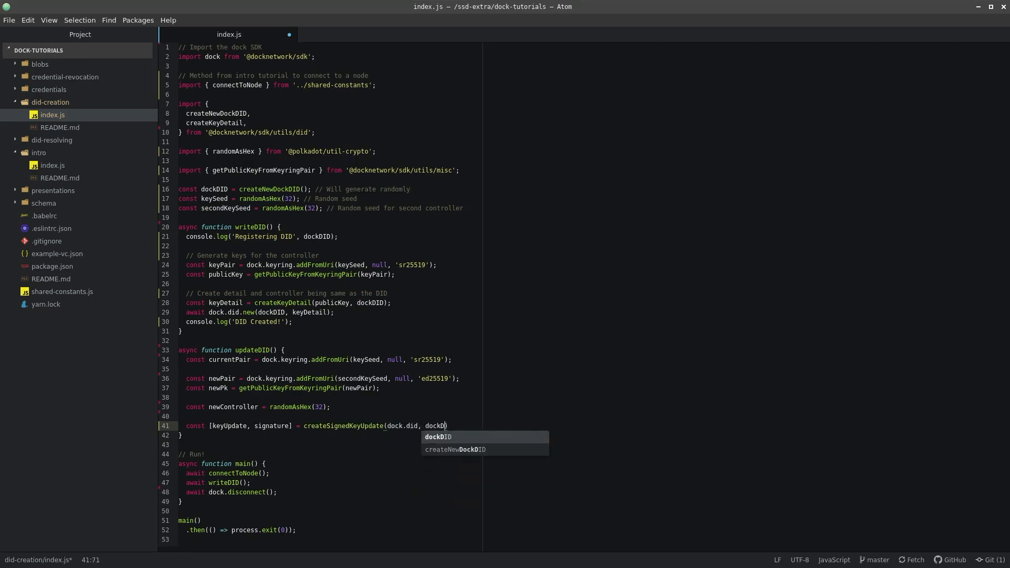
text(, newP)
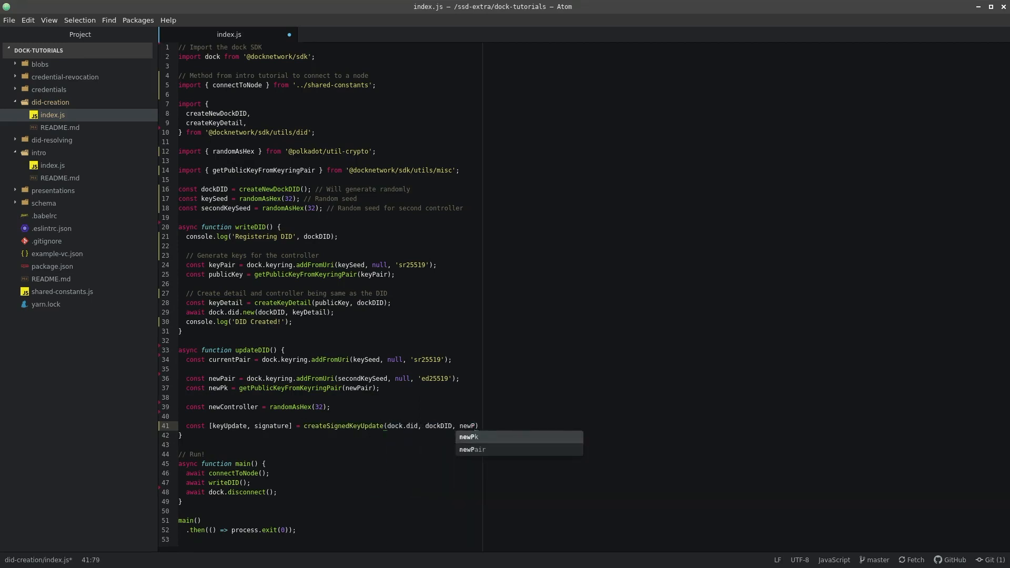
text(k, currentPair,)
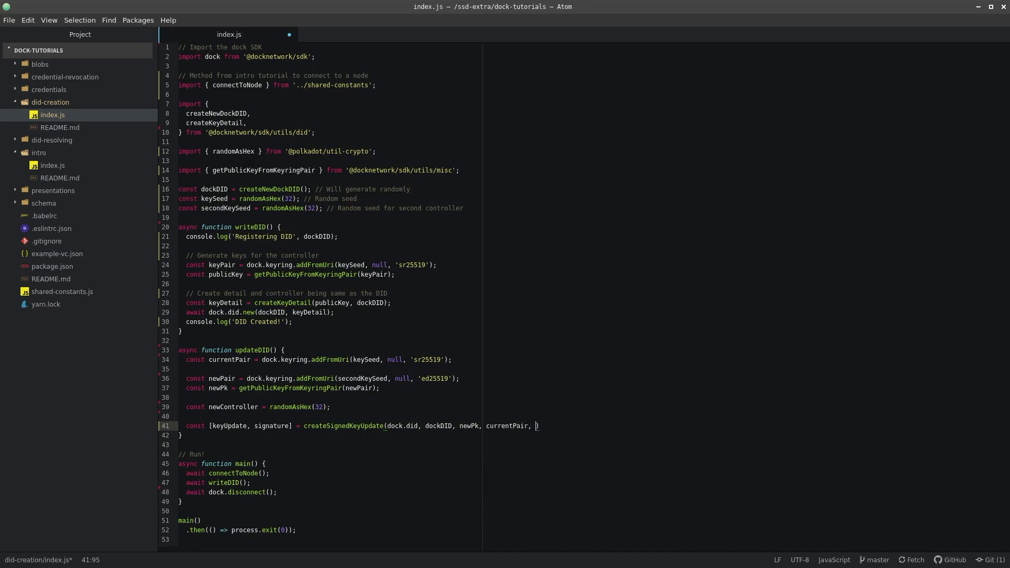
text(newController);)
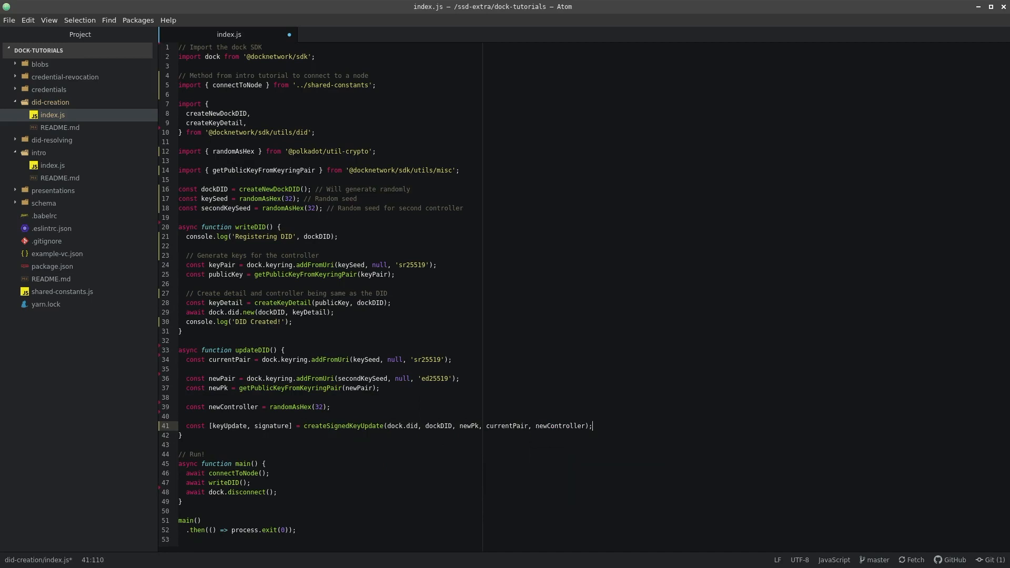
Add createSignedKeyUpdate to the did import list
double_click(343, 426)
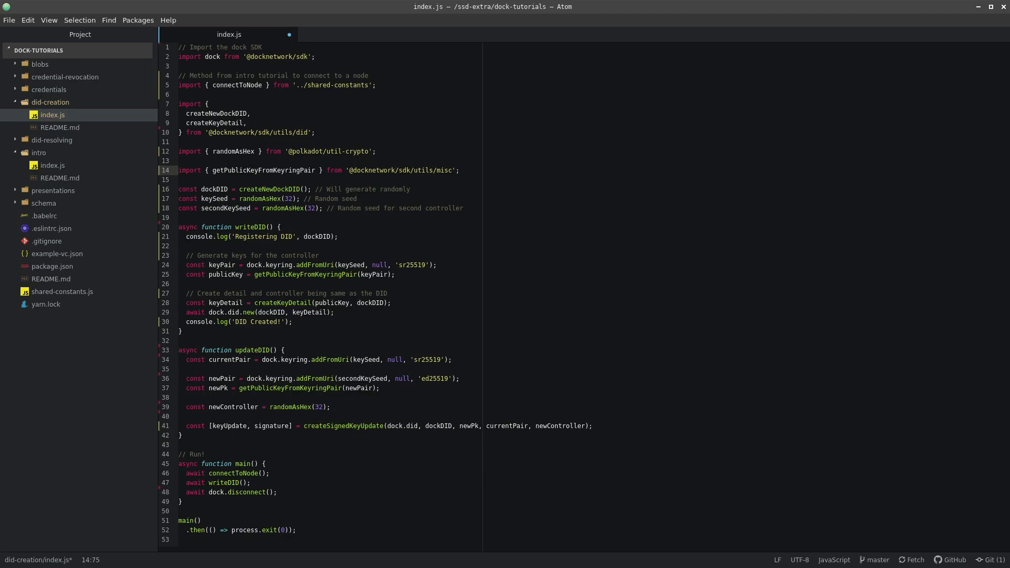
text(createSignedKeyUpdate,)
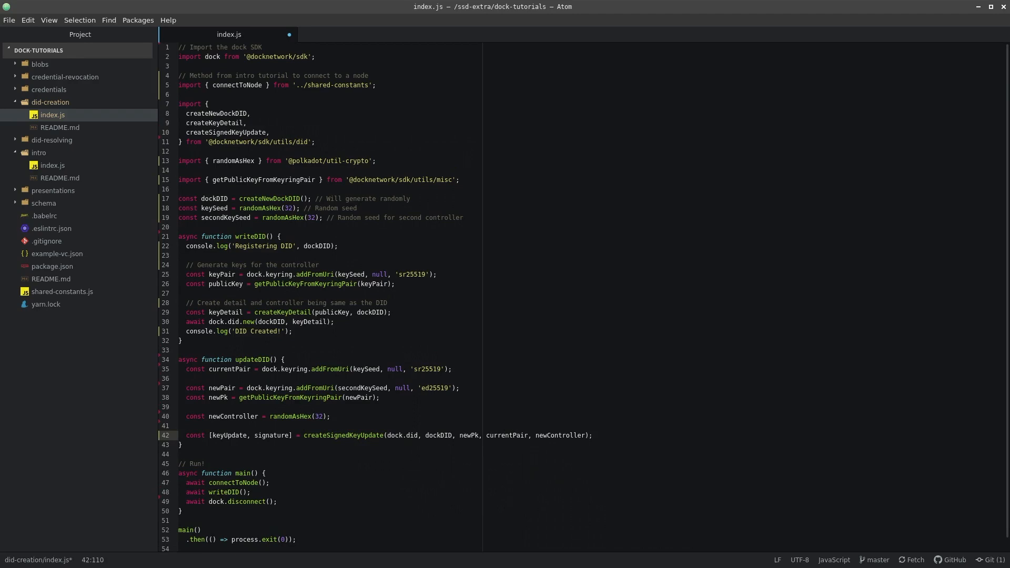
text(await dock.did.u)
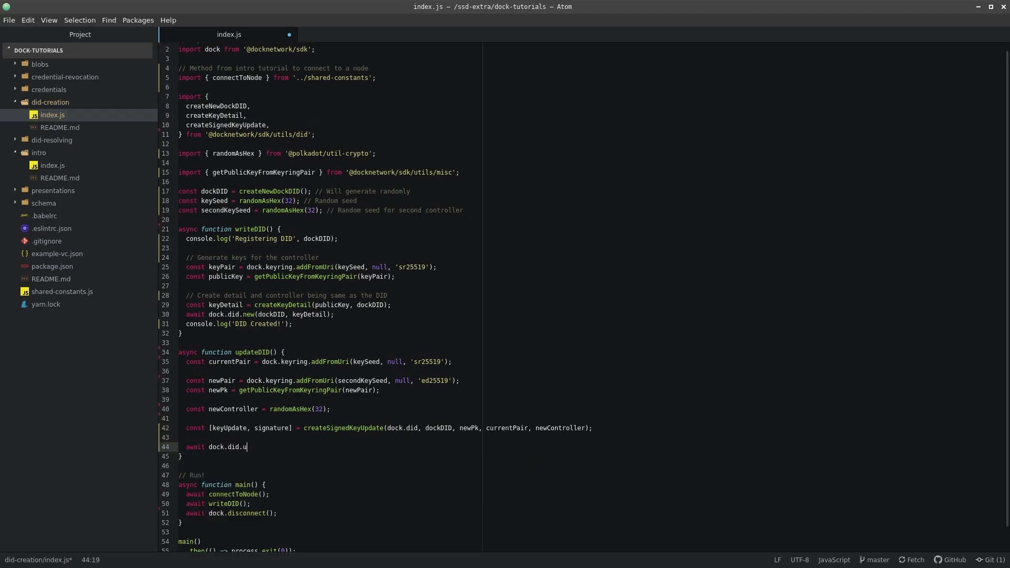
Await dock.did.updateKey(keyUpdate, signature) and log 'DID key updated!'
text(pdateKey(k)
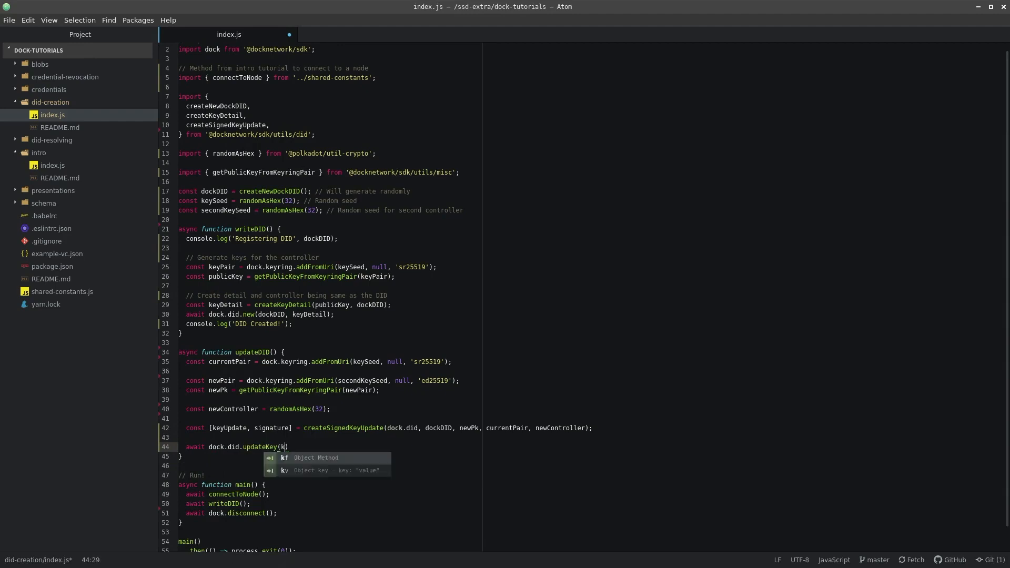
text(eyUpdate, signature)
text(console.log('D)
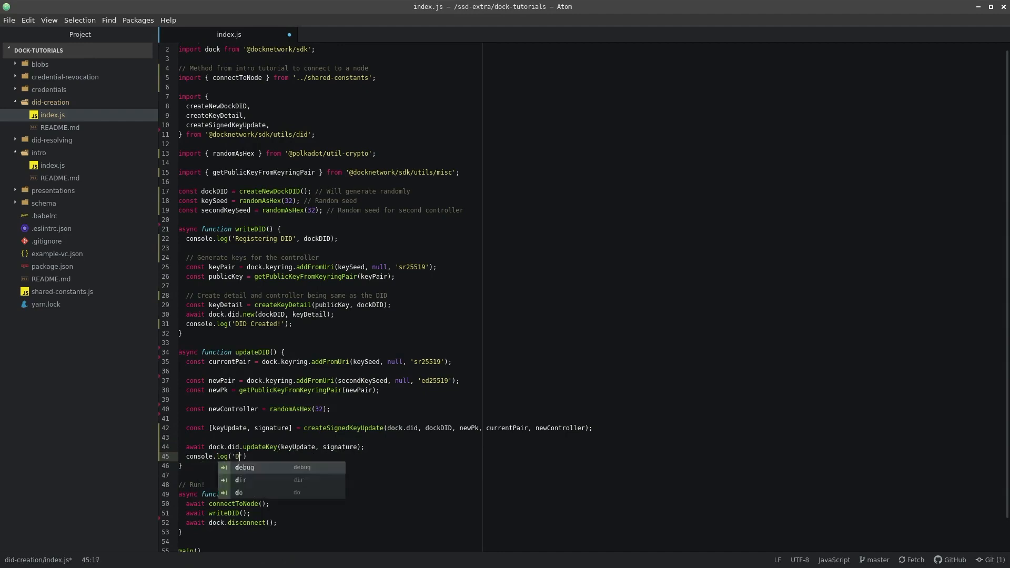
text(ID key updat)
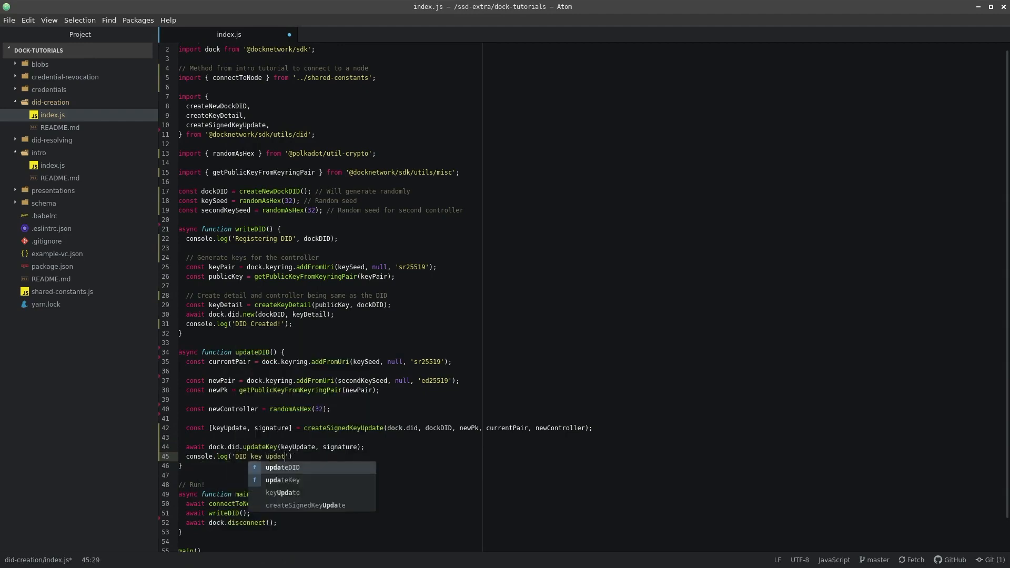
text(ed');)
text(await updateDID();)
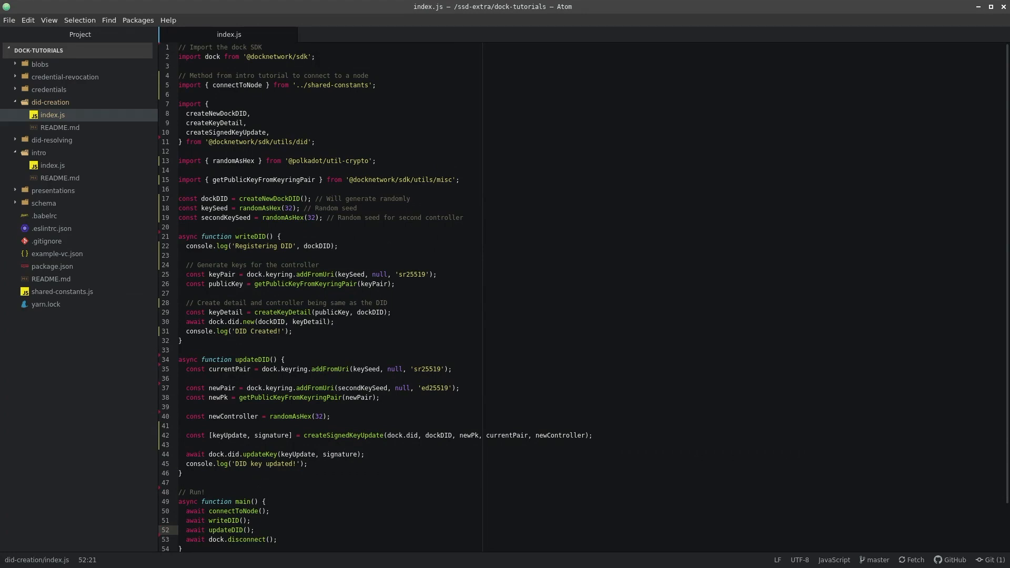
click(253, 529)
text(createSignedDidRemoval,)
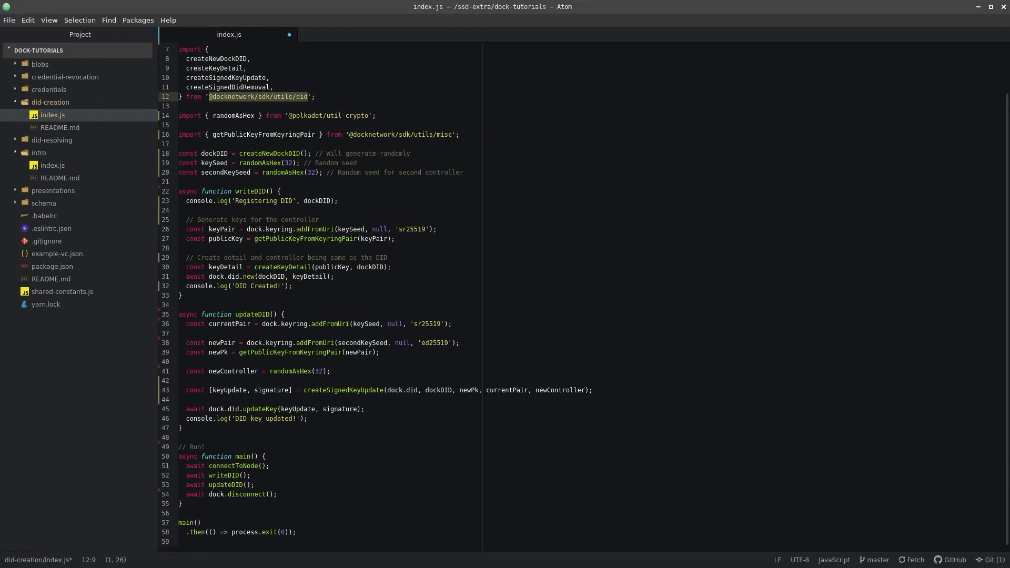
Position the cursor below updateDID to start the removeDID function
click(182, 437)
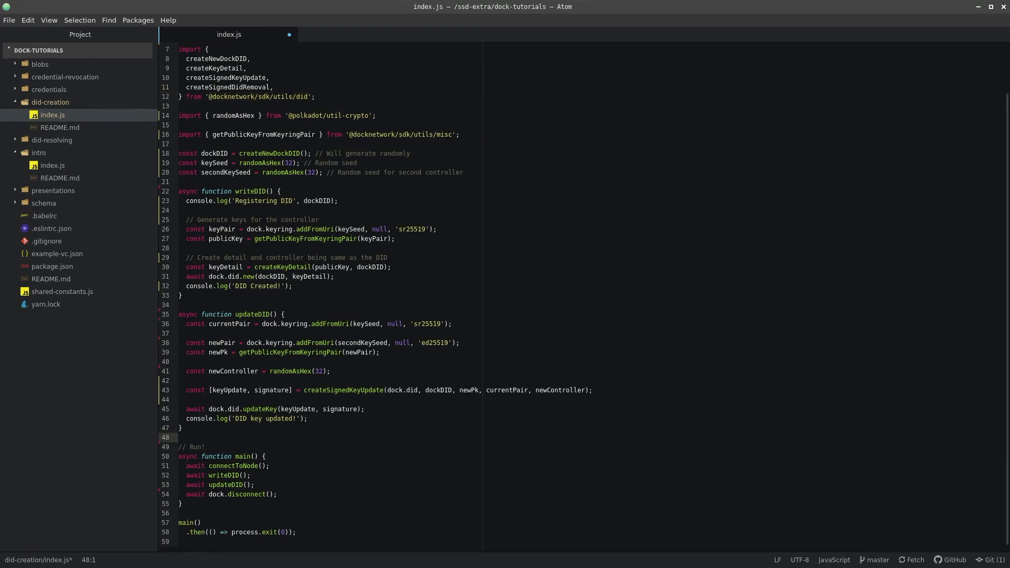
Start async removeDID, recreating currentPair from secondKeySeed as ed25519
text(async func)
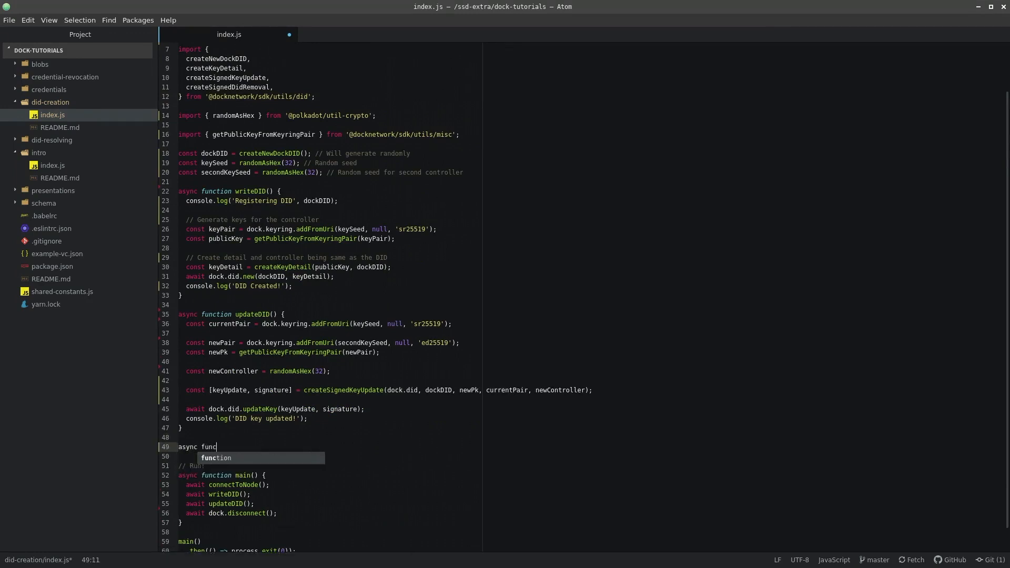
text(tion removeDID() {)
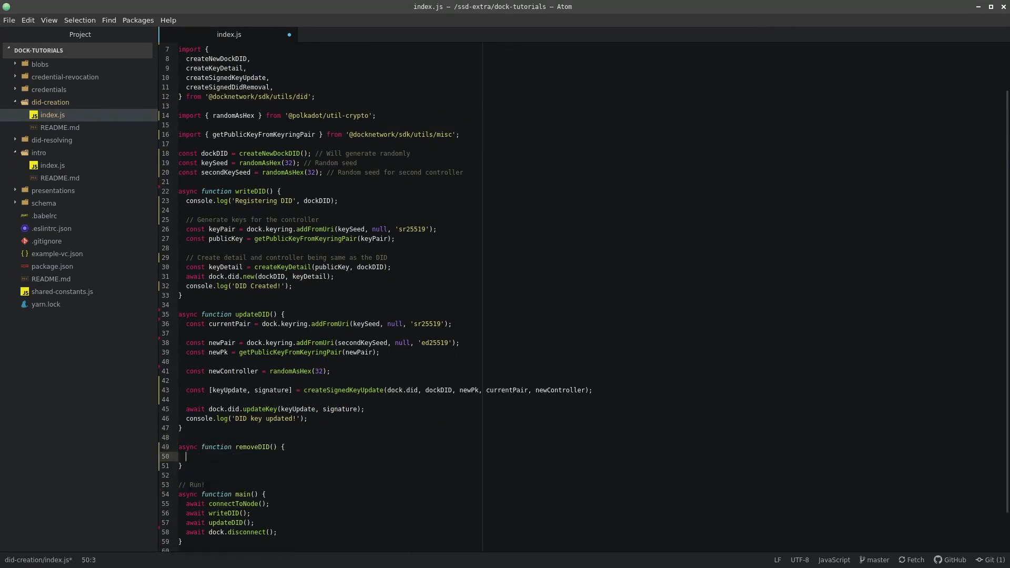
text(const curr)
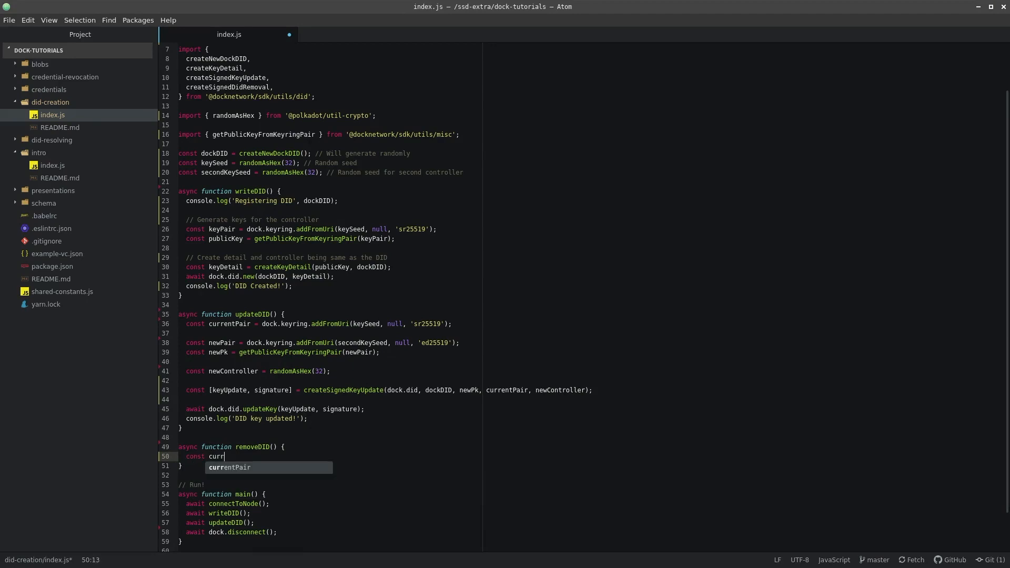
text(entPair = dock.keyring.addFromUri(secondKeySeed, null, 'ed)
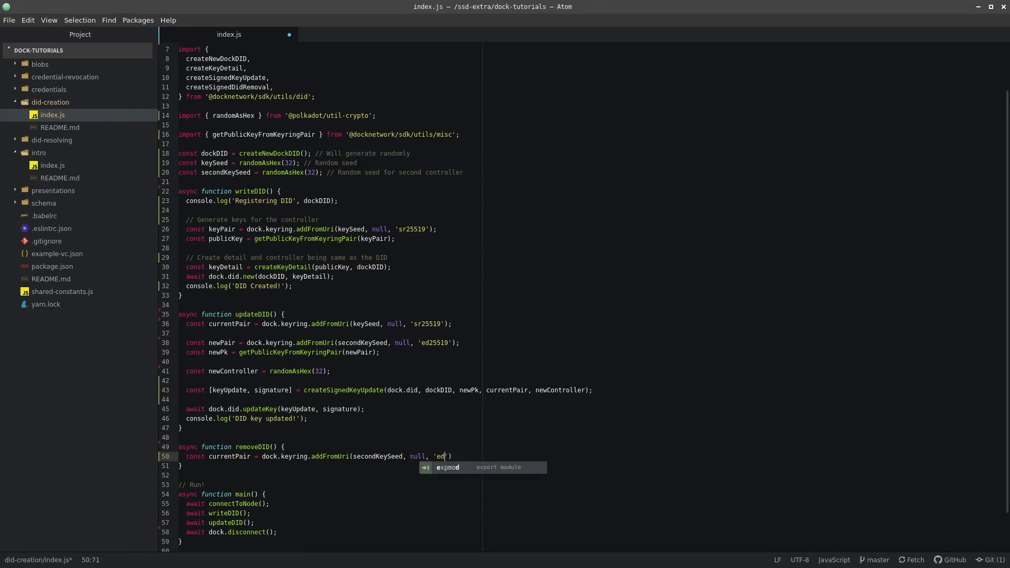
key(Backspace)
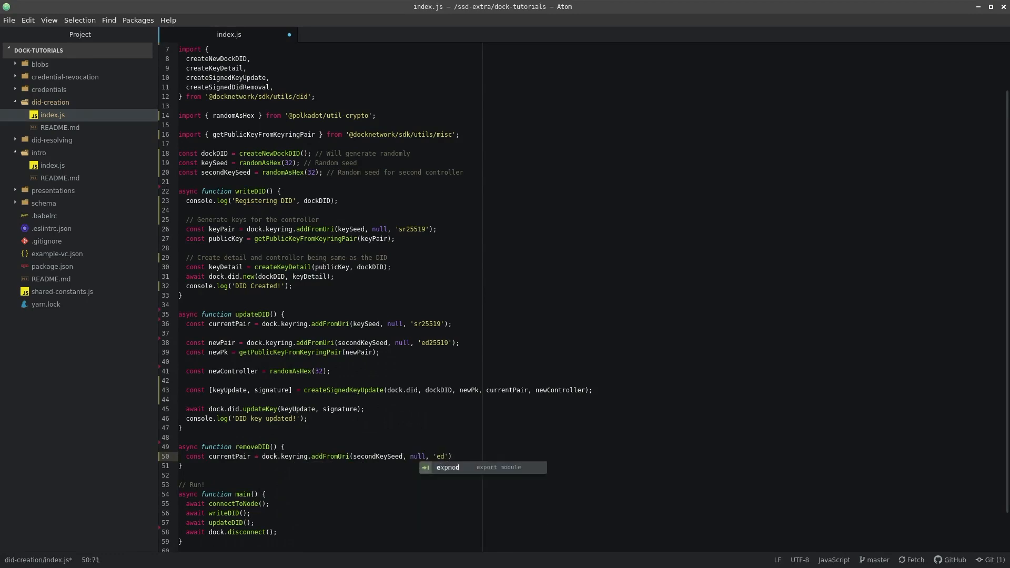
text(25519)
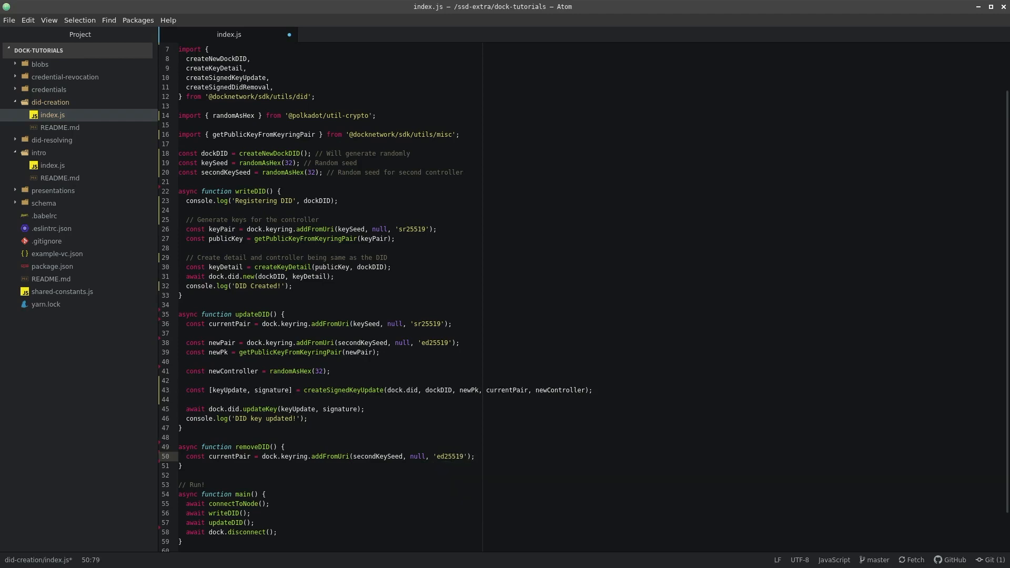
key(enter)
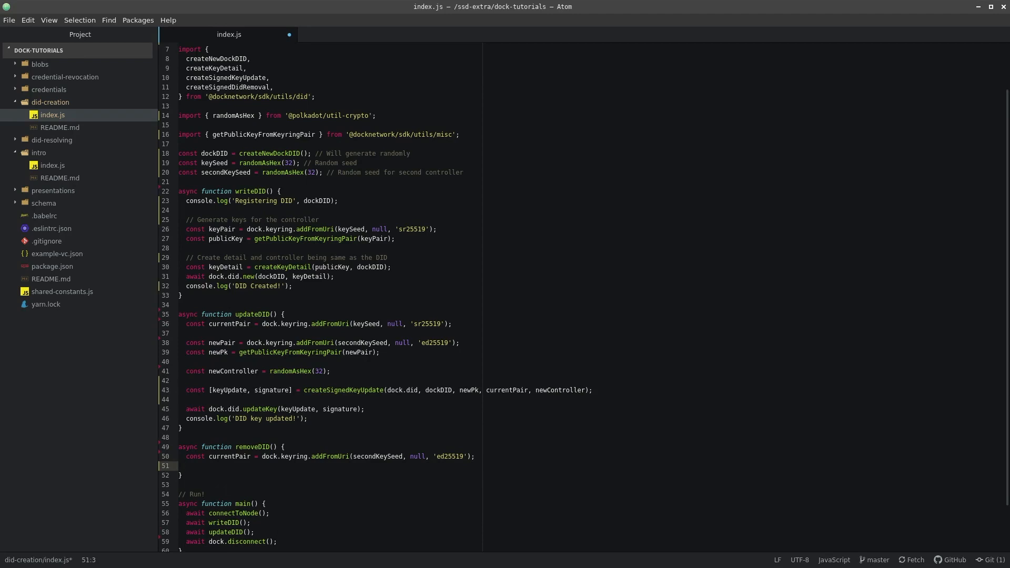
Sign a removal with createSignedDidRemoval, await dock.did.remove(didRemoval, signature) and log 'DID removed!'
text(const [didRemoval, signature)
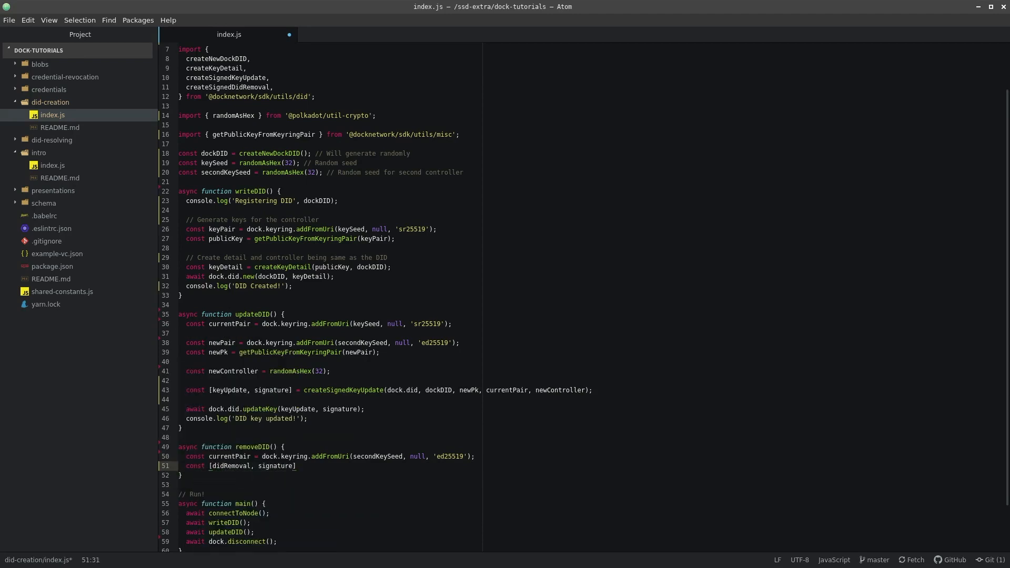
text(= await cr)
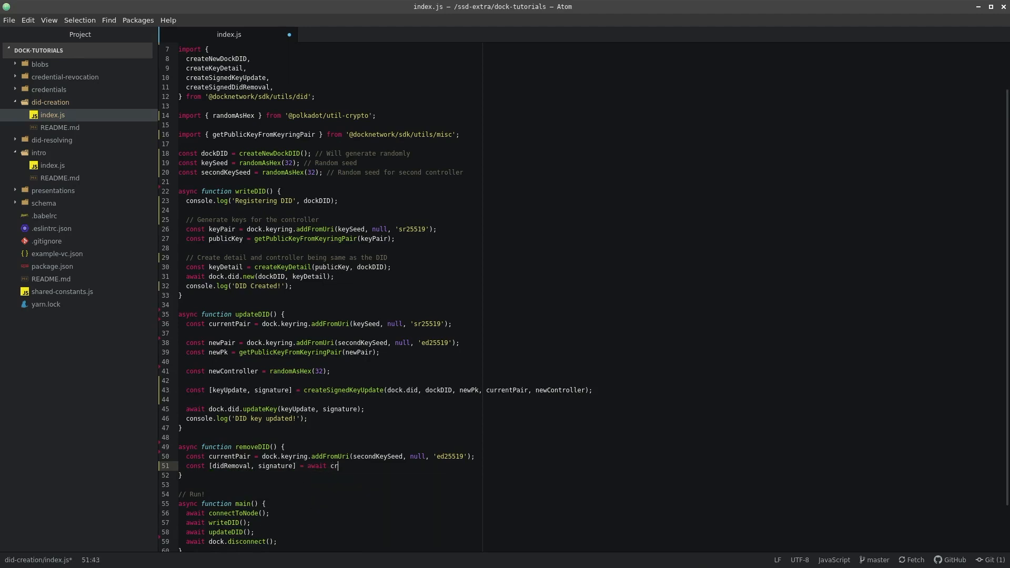
text(eateSignedDidRemoval(dock.did, dockDID)
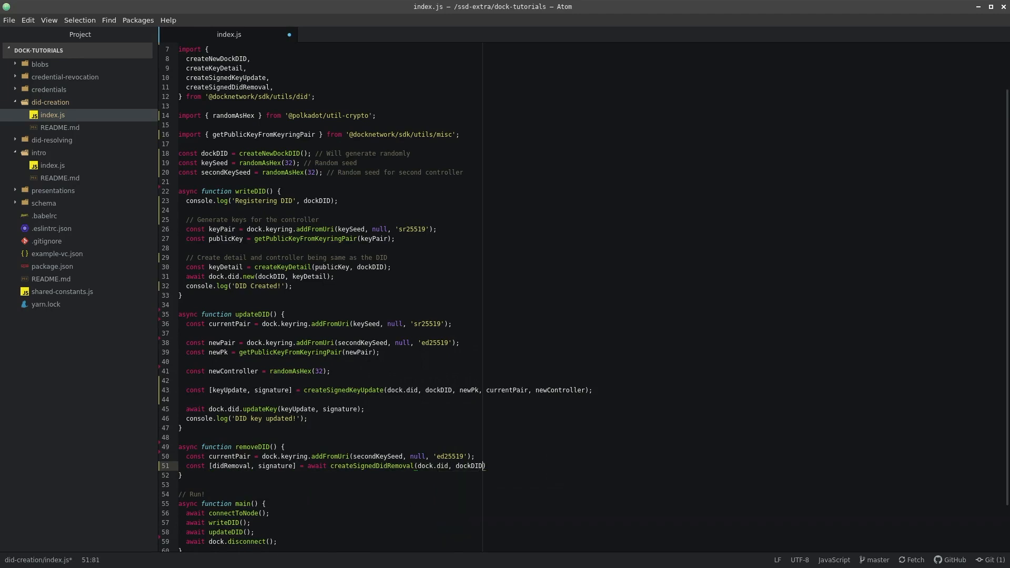
text(, currentPair)
text(console.log()
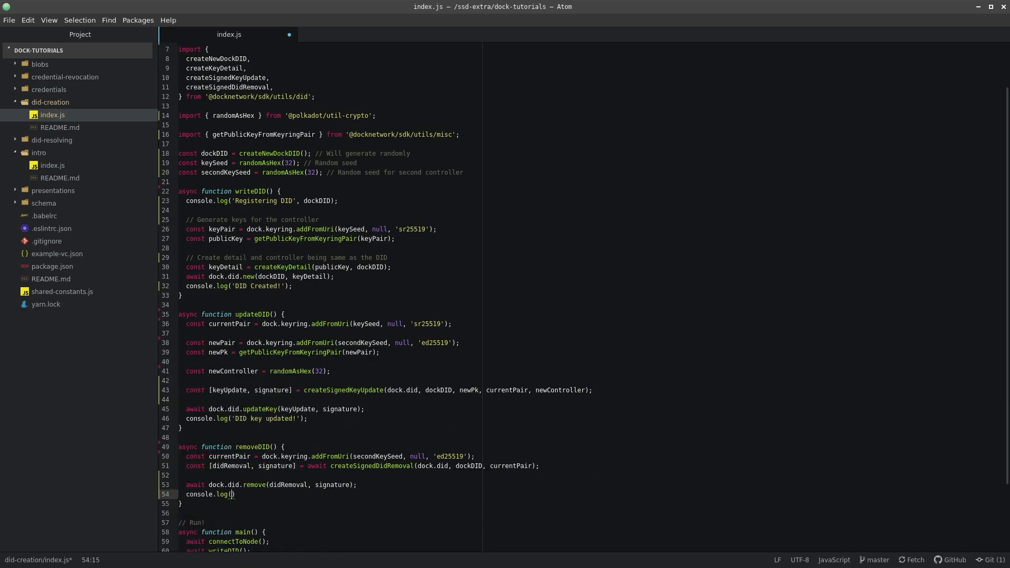
text(DID removed!')
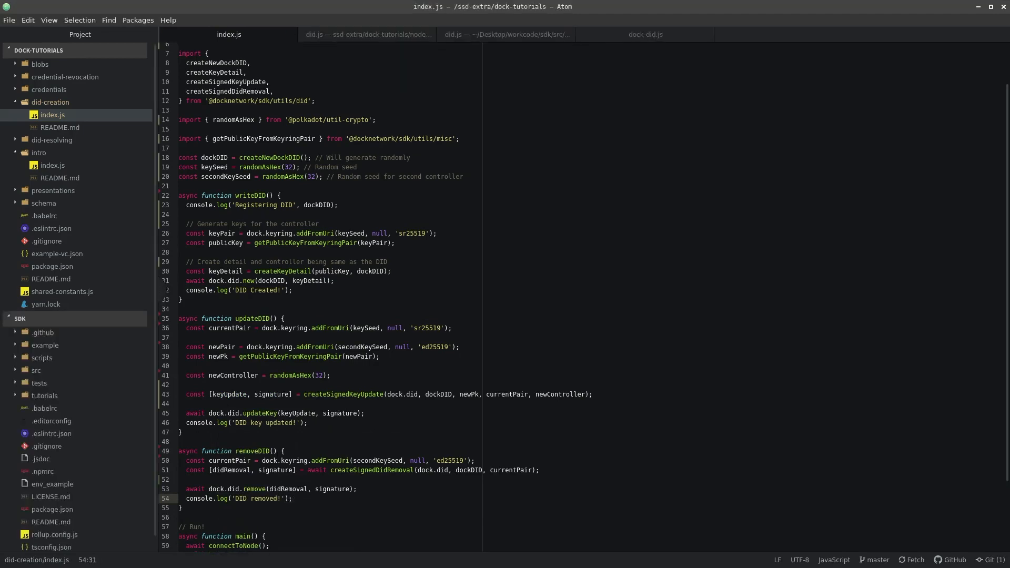
Add await removeDID(); to main after updateDID, before the disconnect
scroll(down, 3)
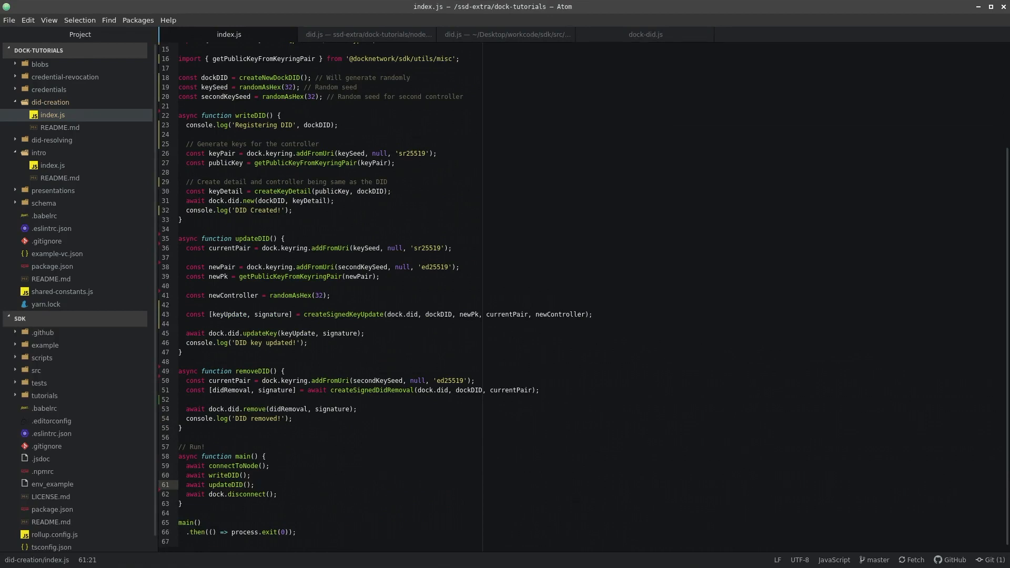
text(await removeDID();)
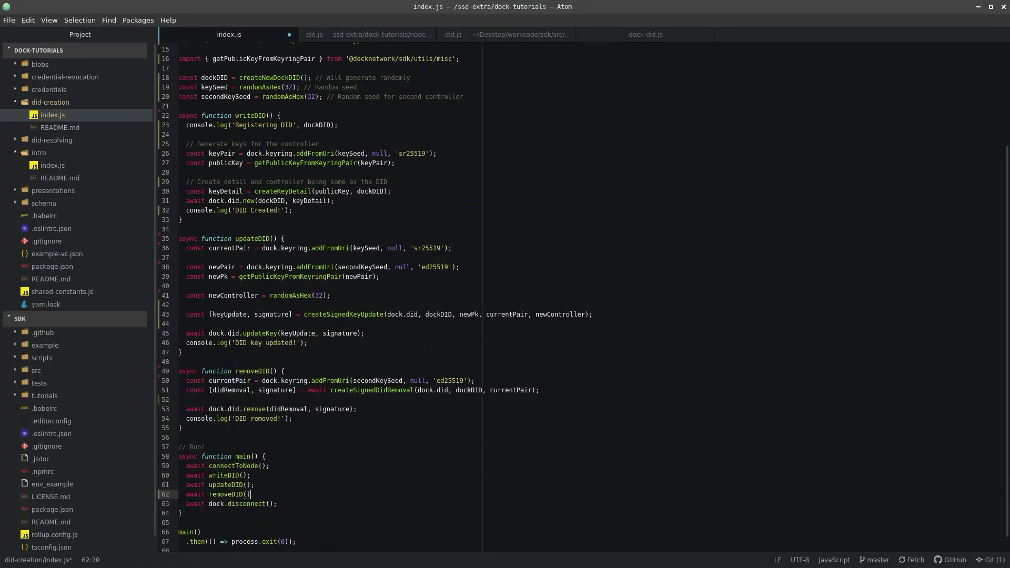
text(a)
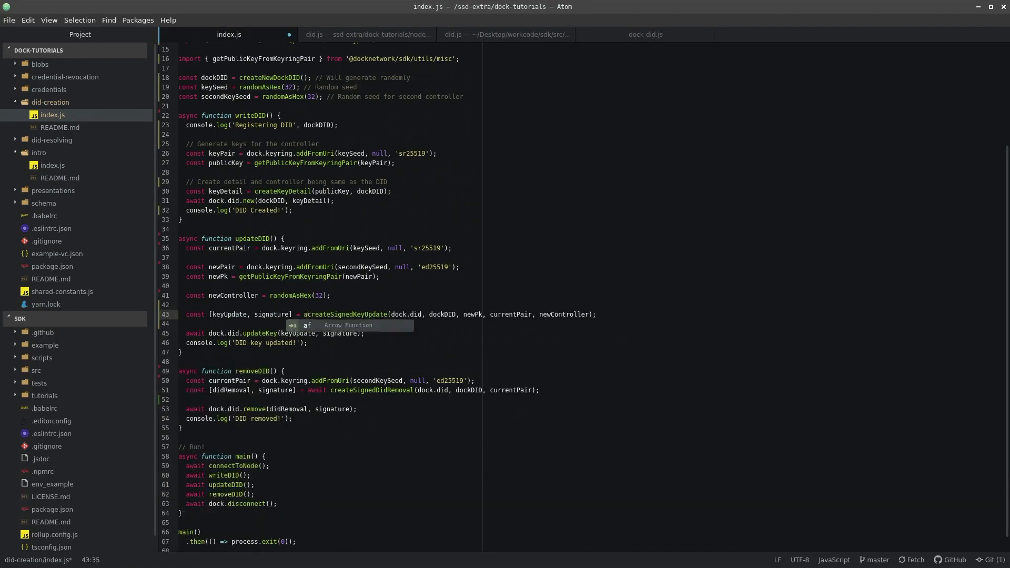